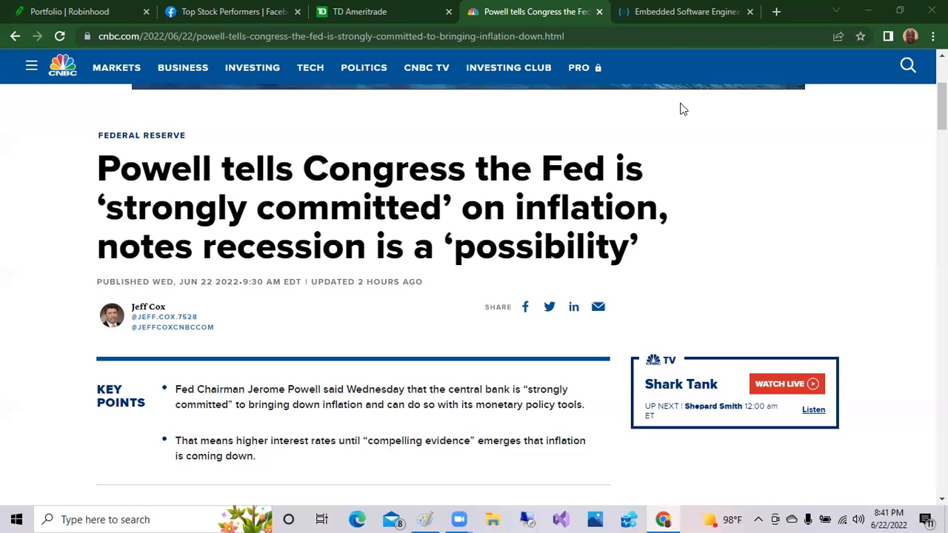
mouse_move(329, 406)
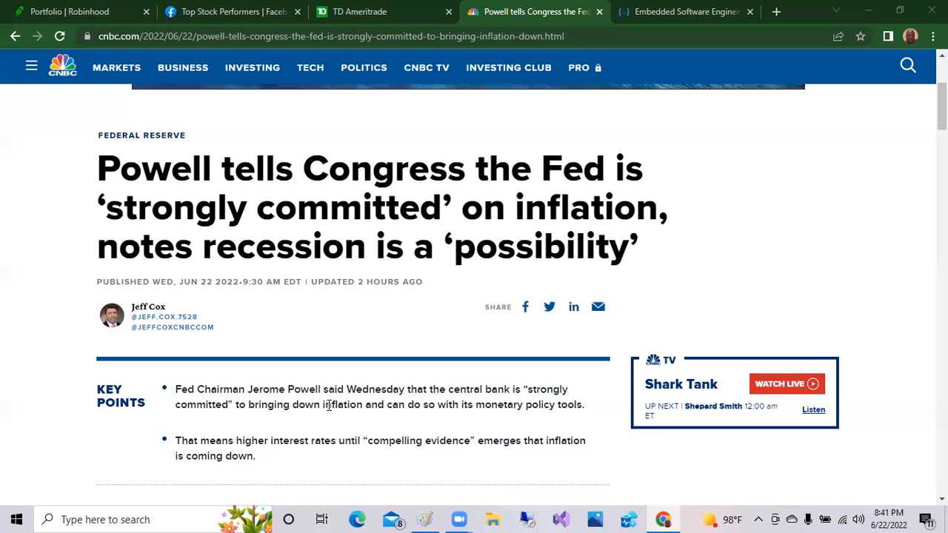
mouse_move(424, 418)
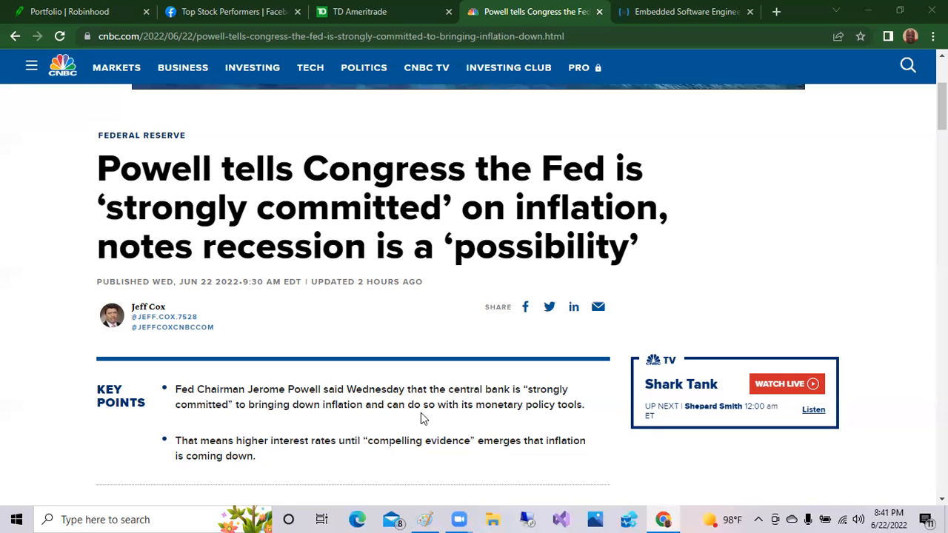
- Scroll through the CNBC Powell article to read the market commentary
scroll("down", 3)
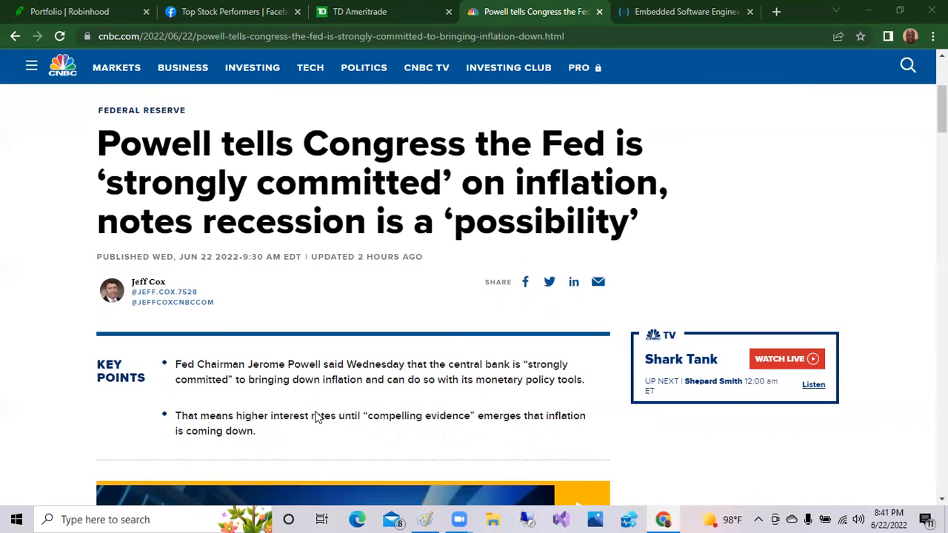
scroll("down", 3)
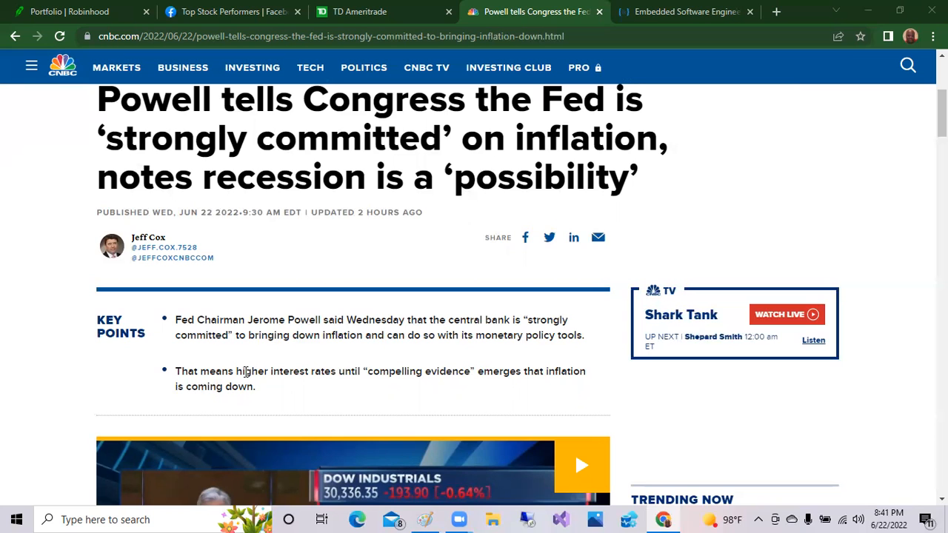
scroll("down", 3)
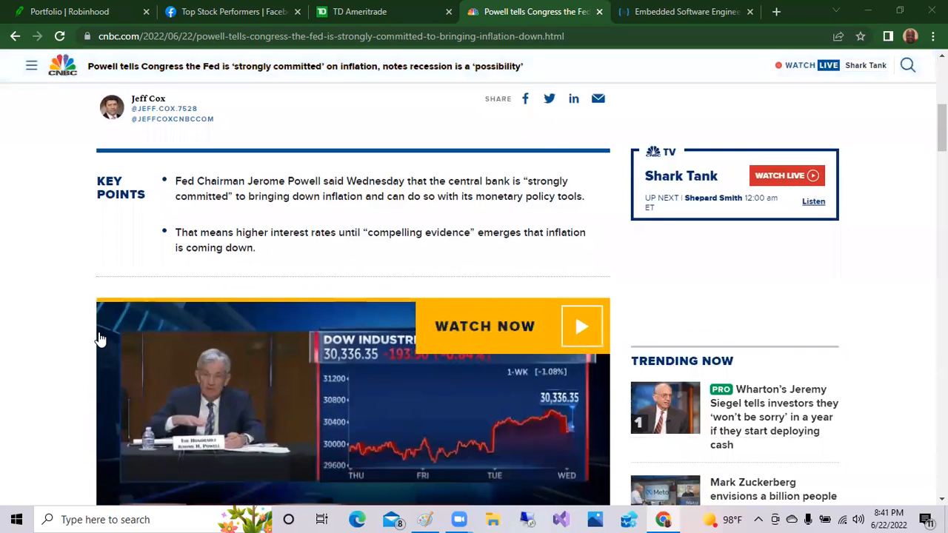
scroll("down", 3)
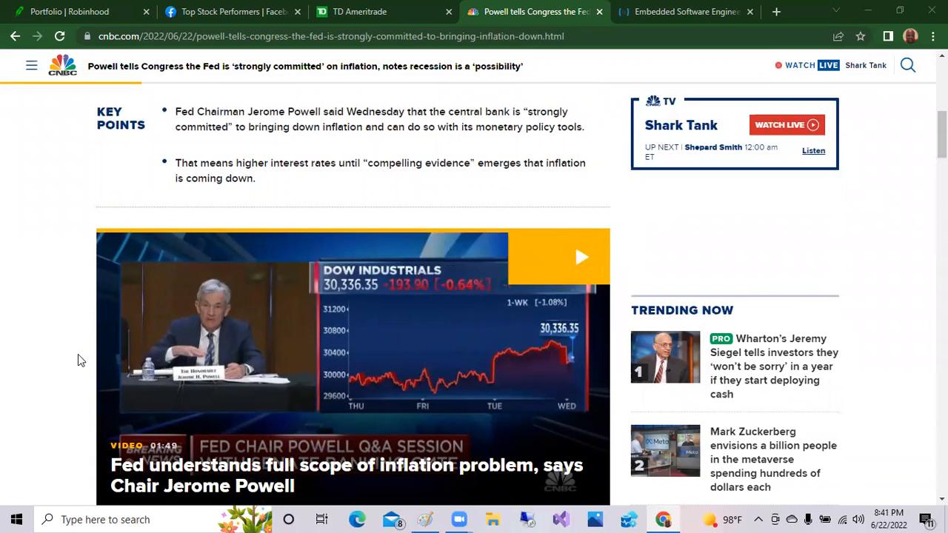
scroll("down", 3)
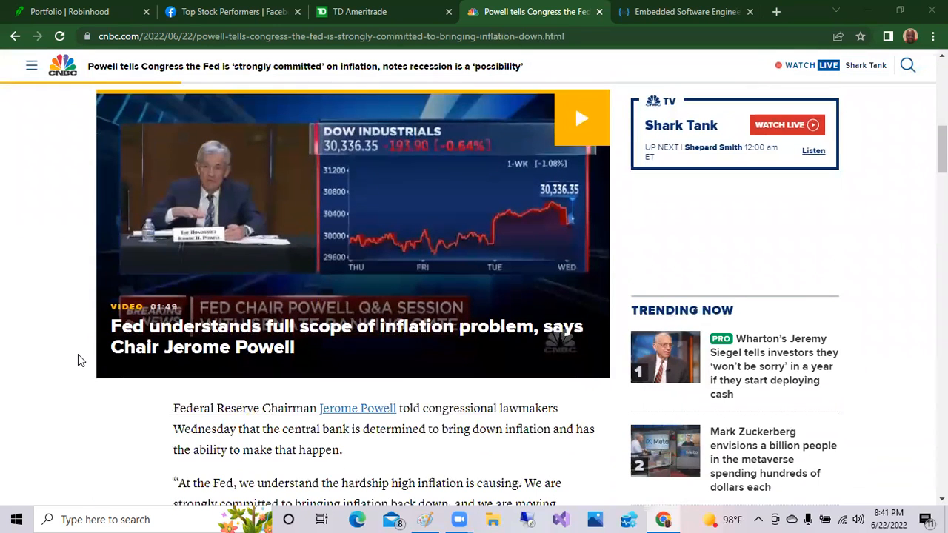
scroll("down", 3)
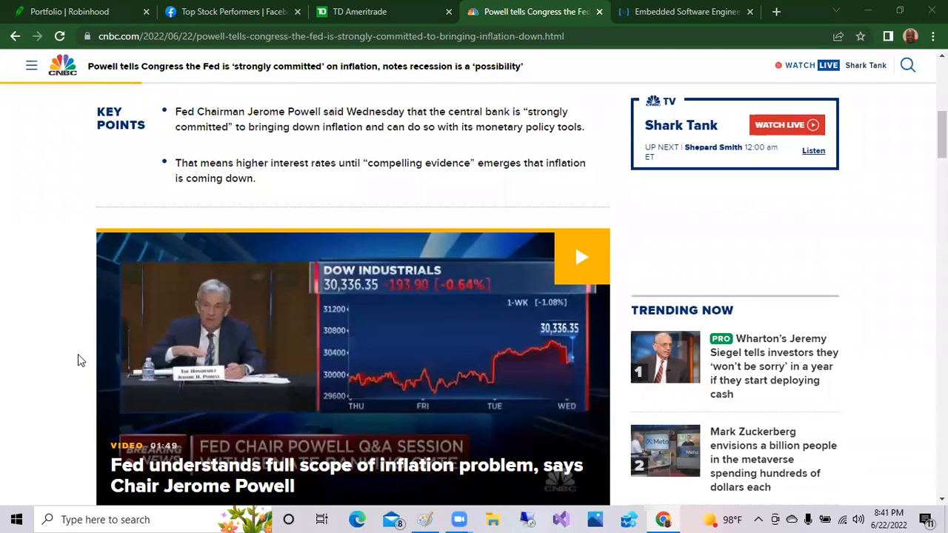
scroll("down", 3)
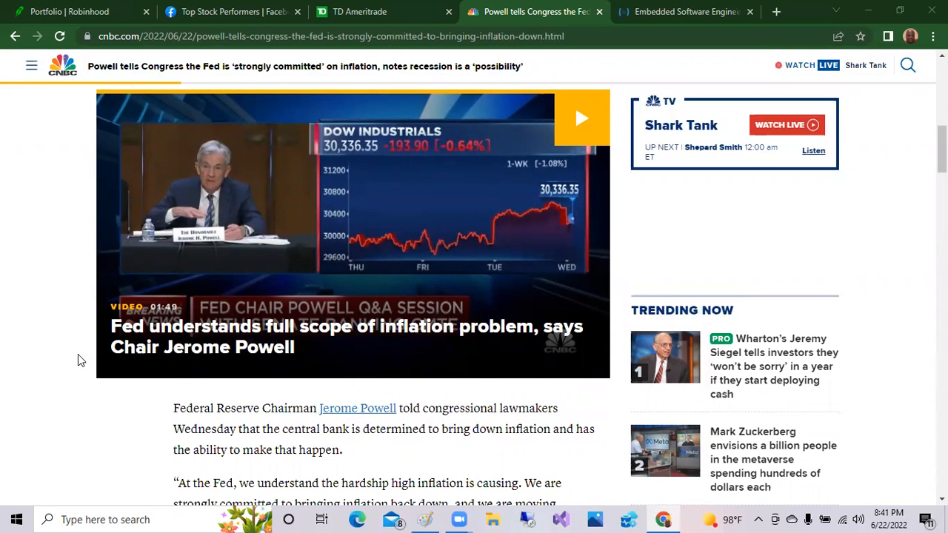
scroll("down", 3)
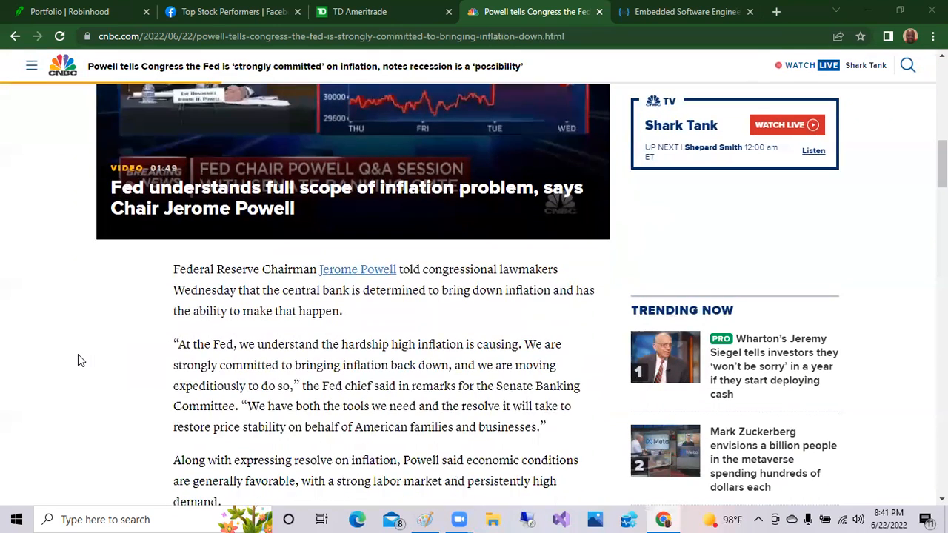
scroll("down", 3)
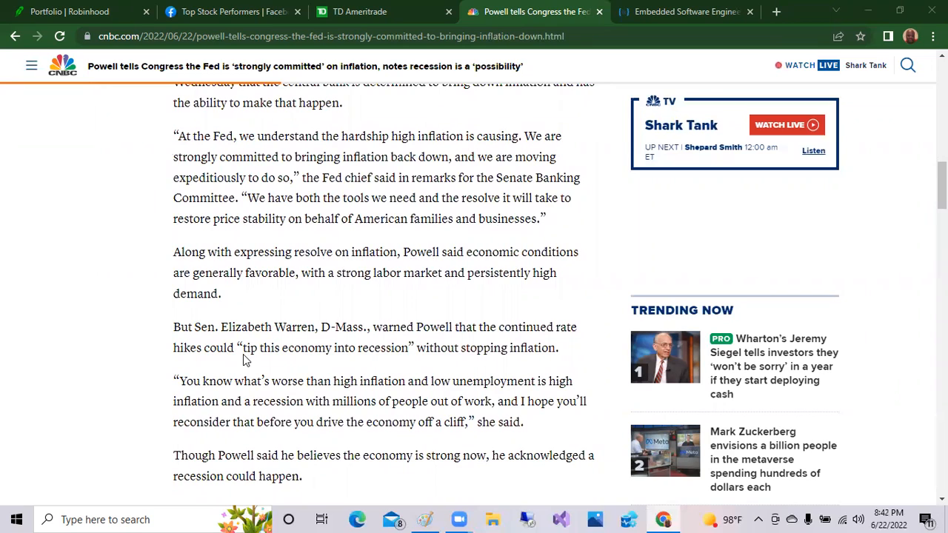
mouse_move(293, 361)
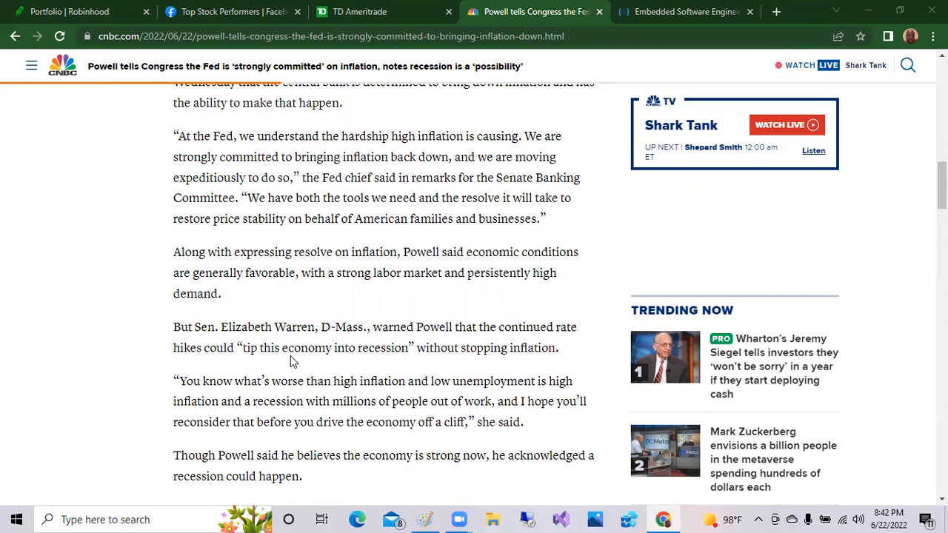
mouse_move(142, 349)
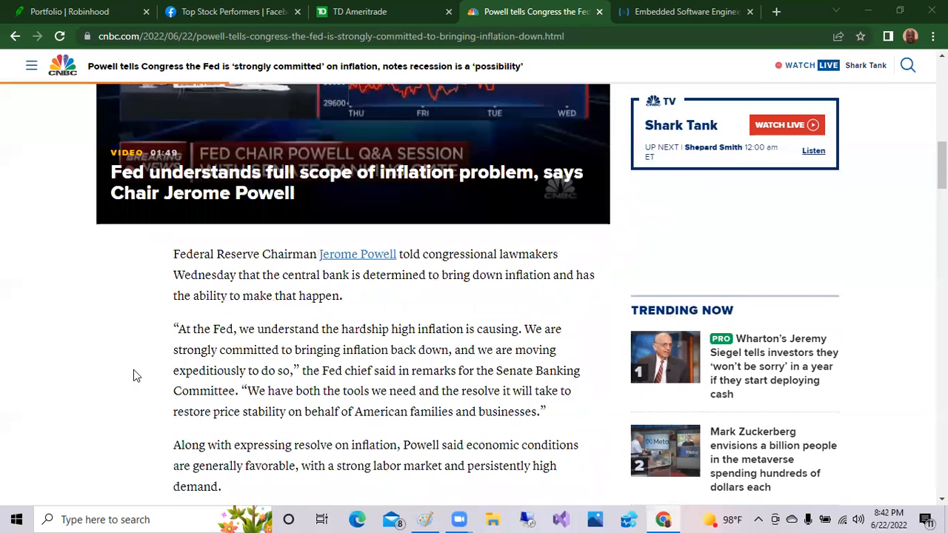
scroll("up", 3)
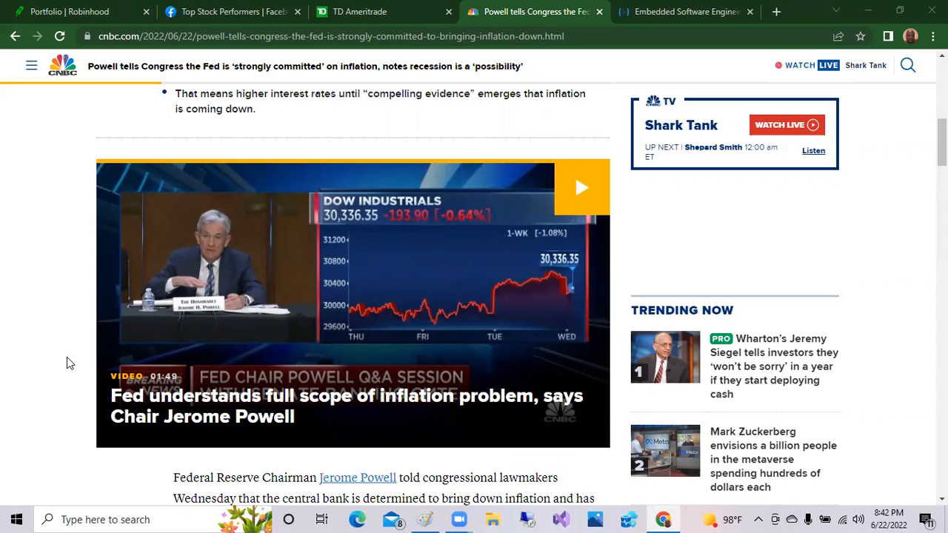
mouse_move(74, 360)
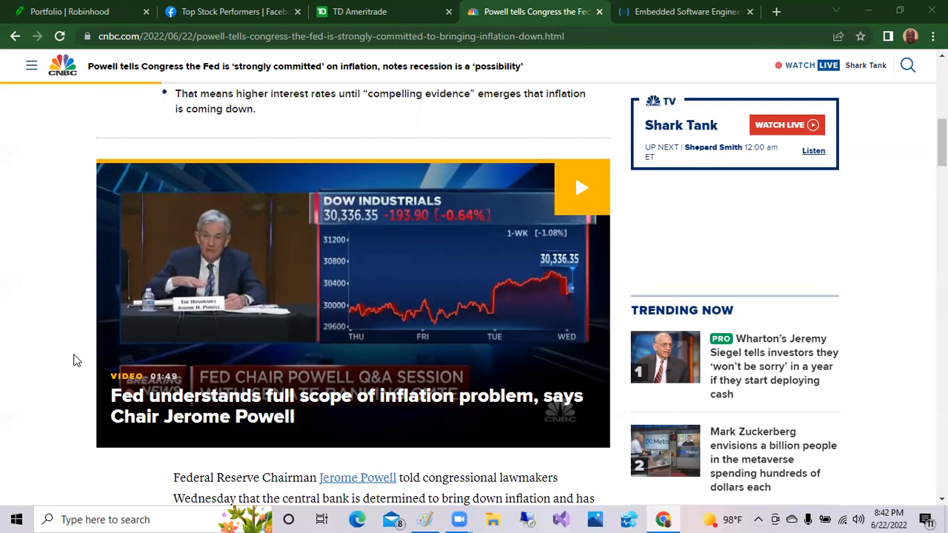
mouse_move(125, 427)
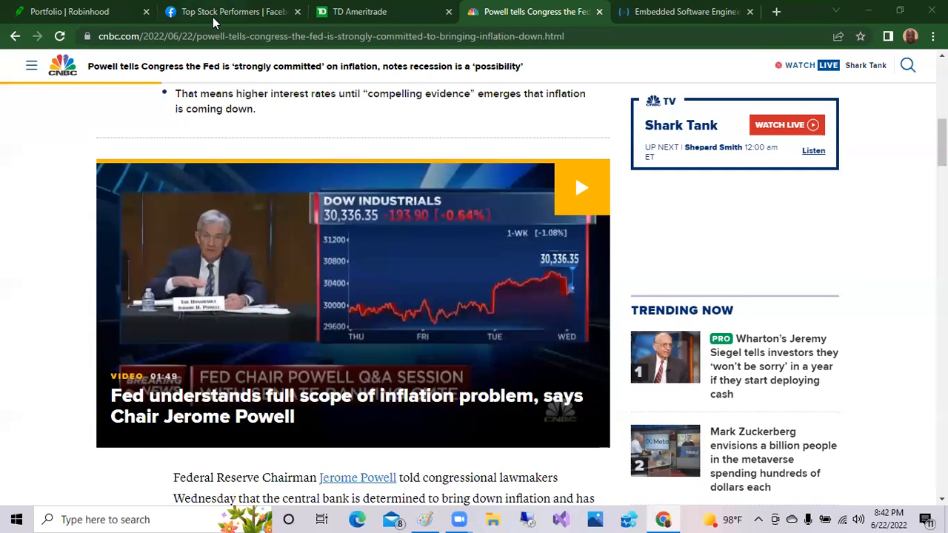
- Switch to the Facebook Top Stock Performers group and view the AMT, OKTA, TWLO day-gain post
left_click(230, 11)
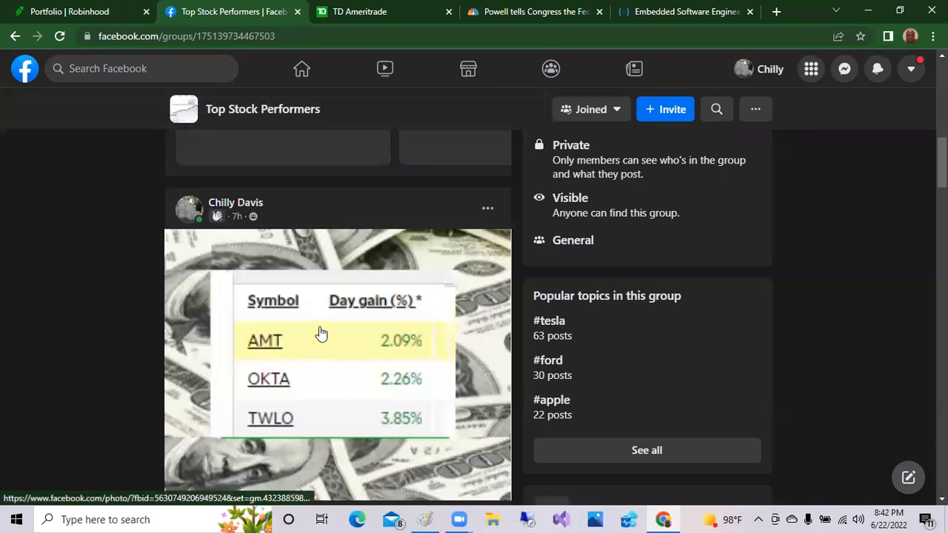
mouse_move(418, 349)
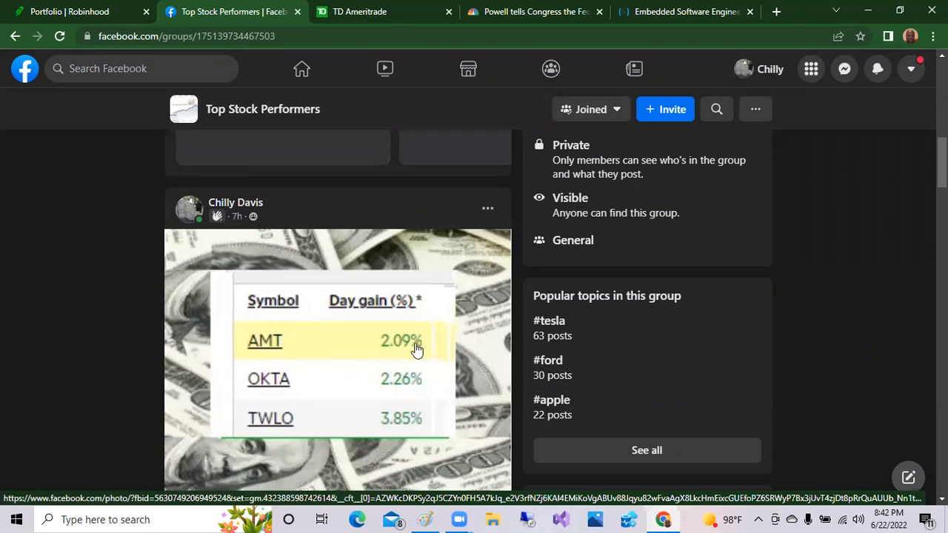
mouse_move(427, 370)
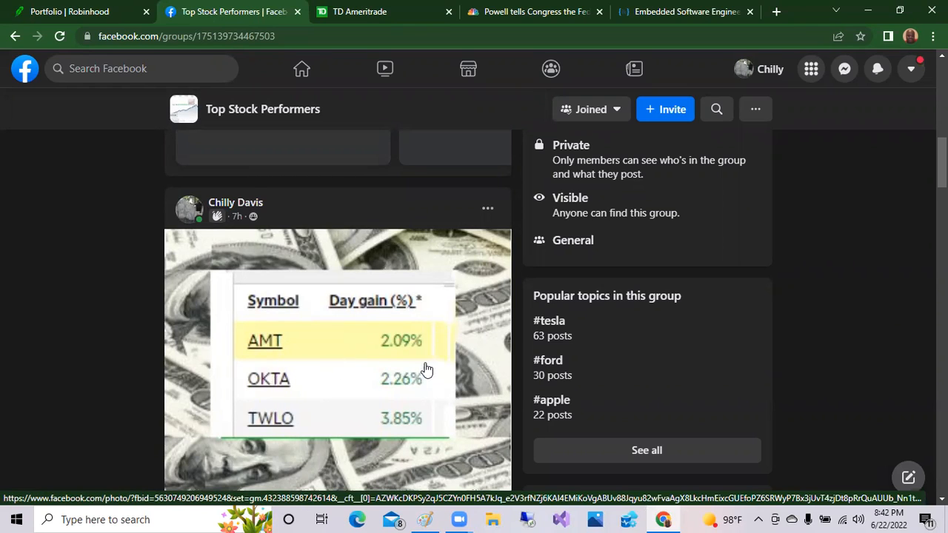
mouse_move(382, 419)
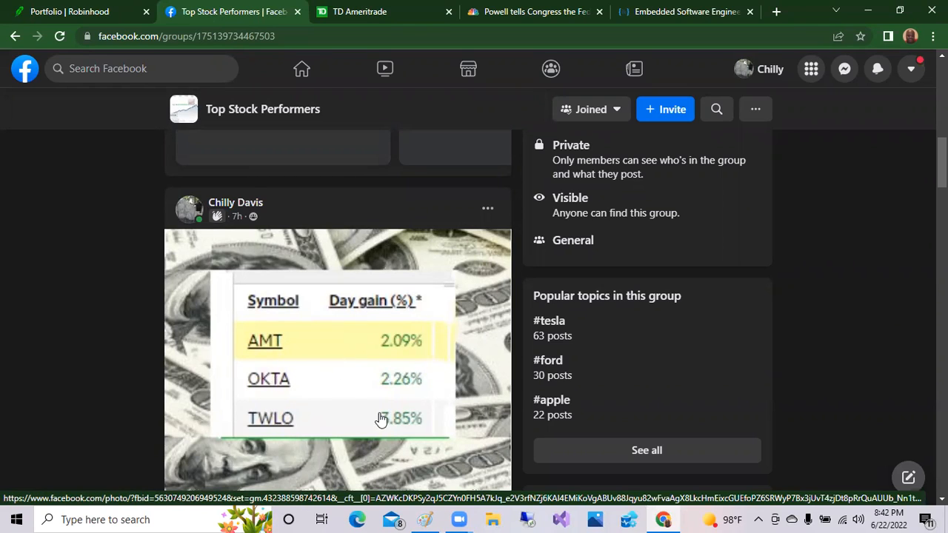
mouse_move(432, 421)
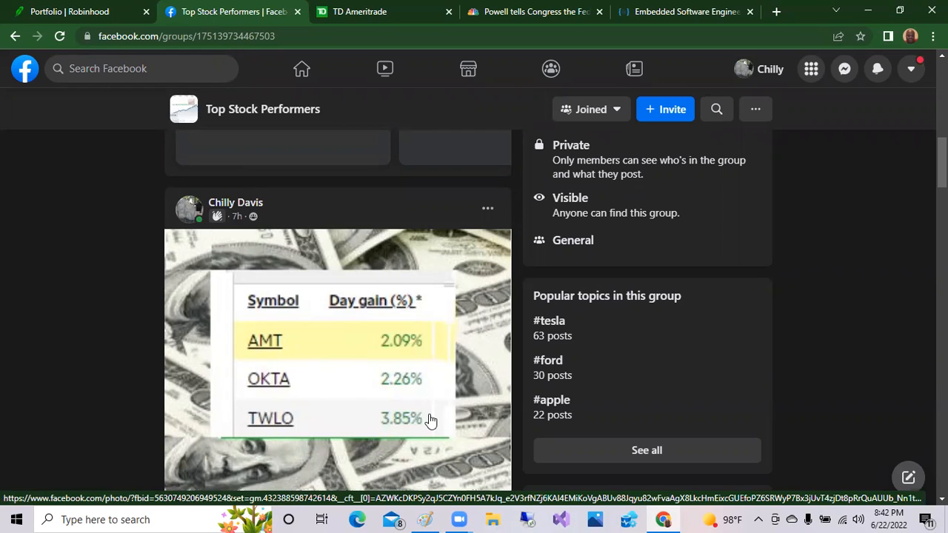
mouse_move(362, 423)
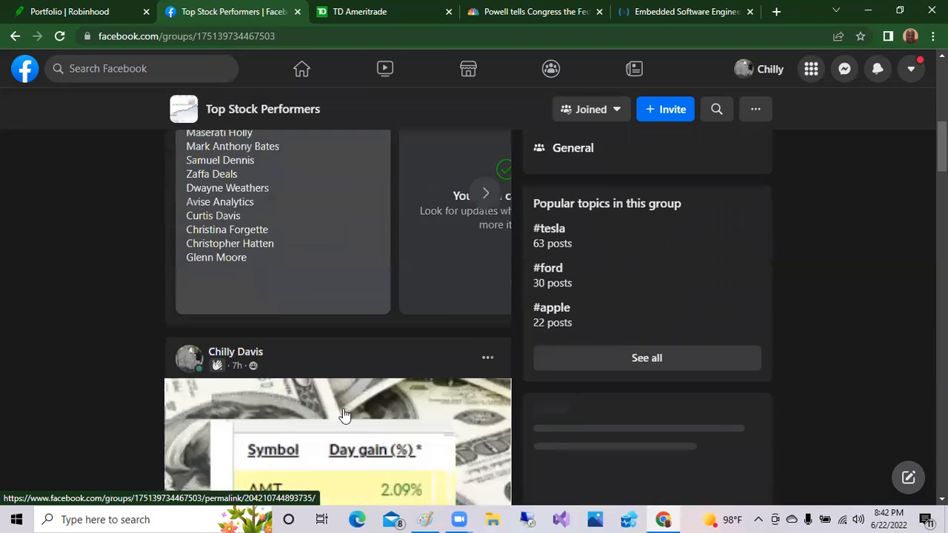
scroll("down", 3)
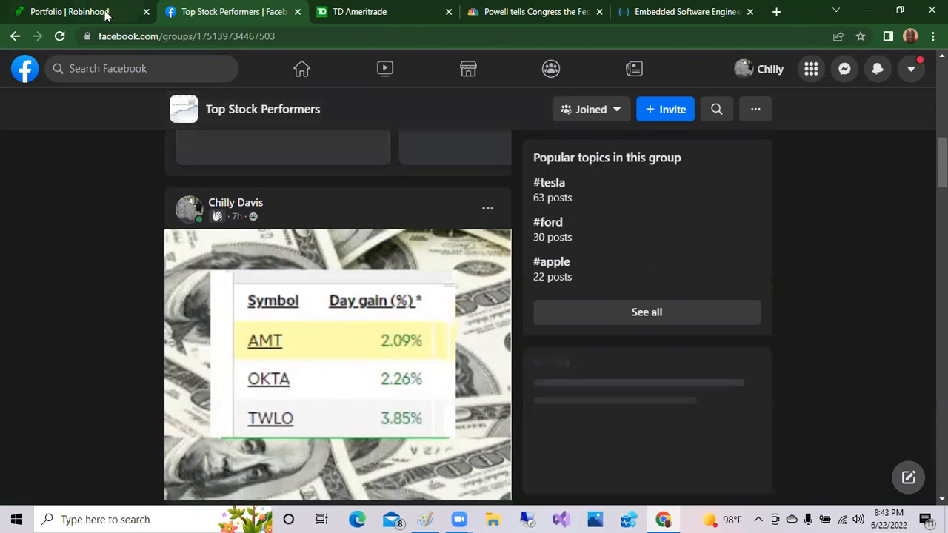
left_click(69, 12)
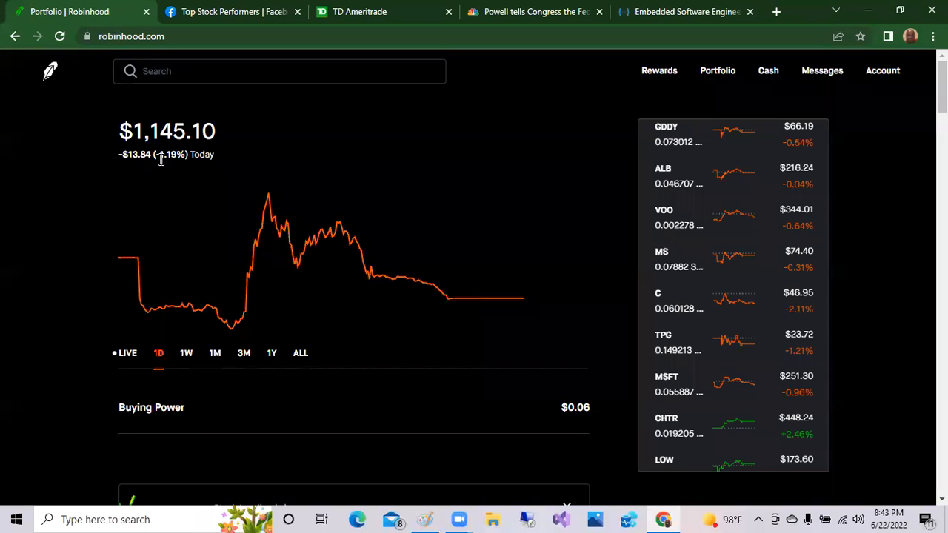
mouse_move(180, 160)
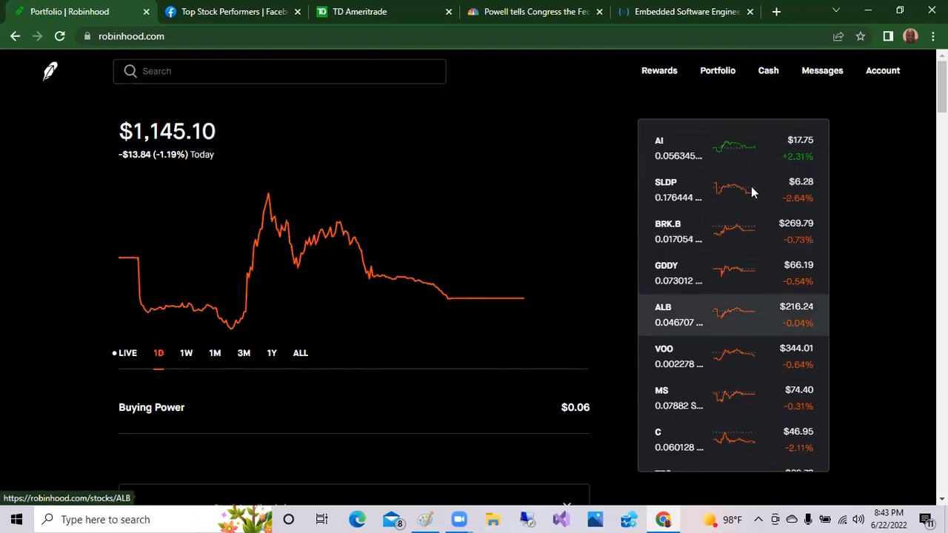
scroll("down", 3)
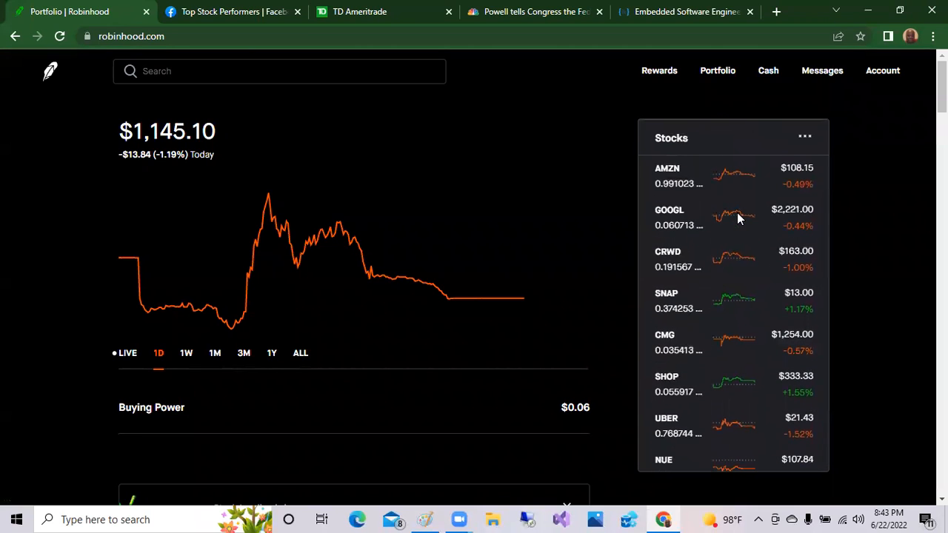
mouse_move(738, 219)
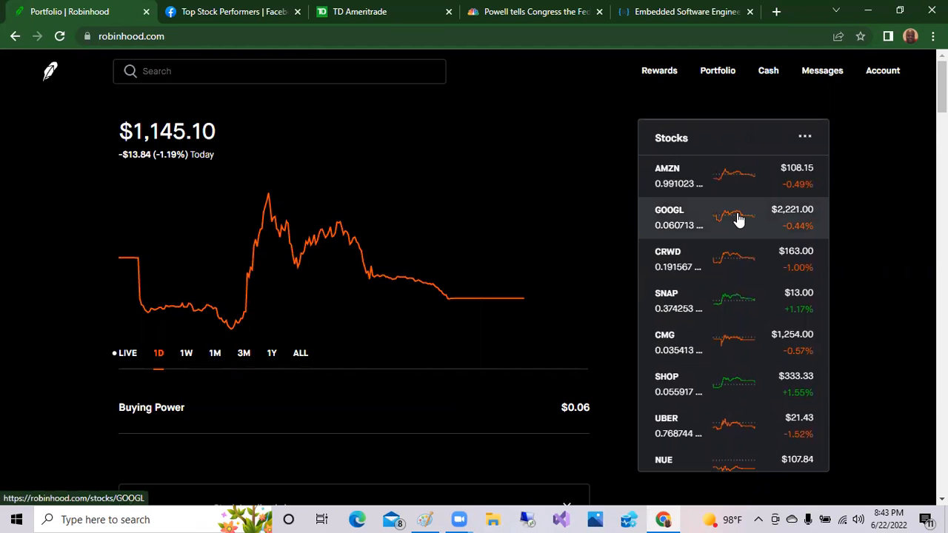
scroll("down", 3)
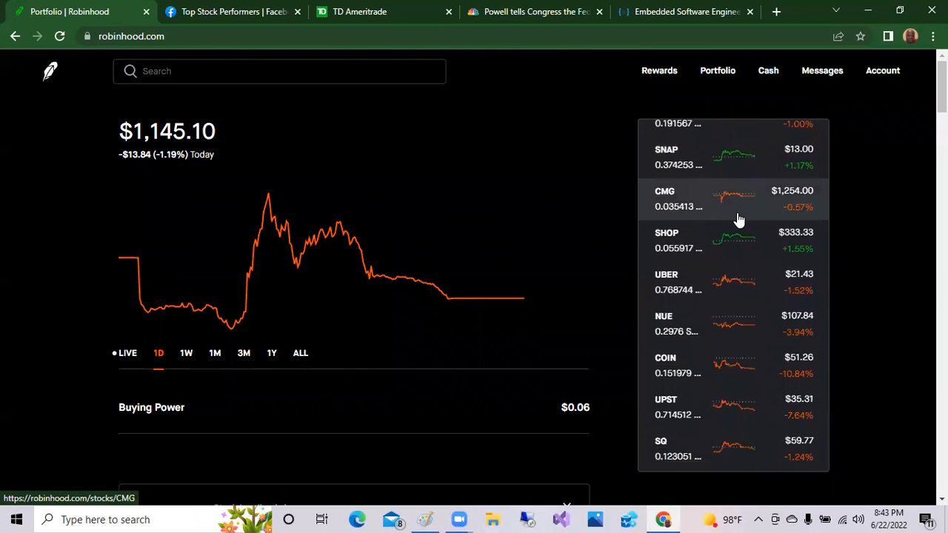
scroll("down", 3)
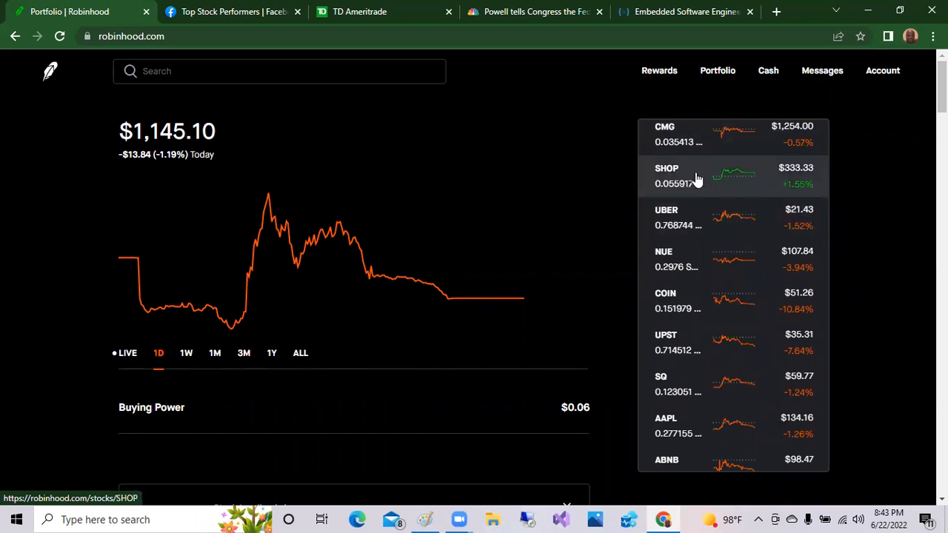
mouse_move(812, 191)
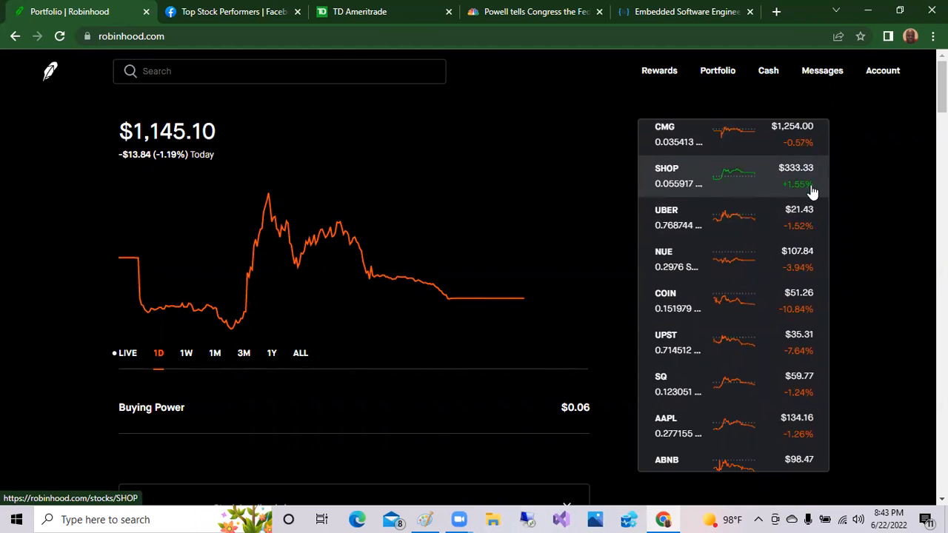
scroll("down", 3)
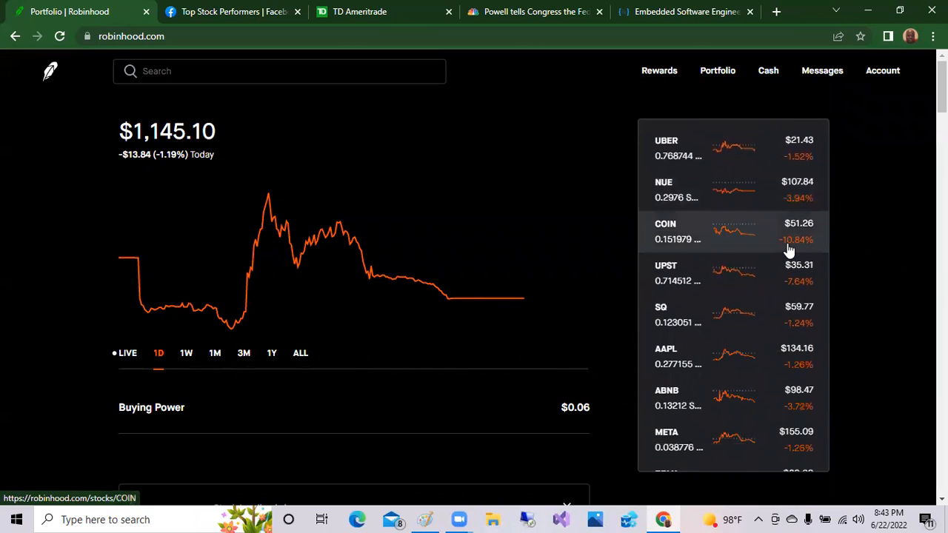
scroll("down", 3)
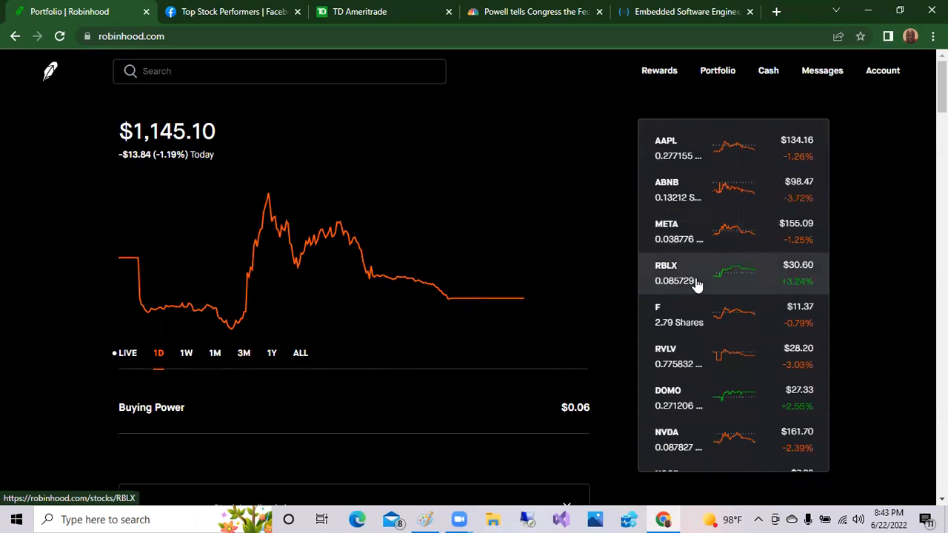
scroll("down", 3)
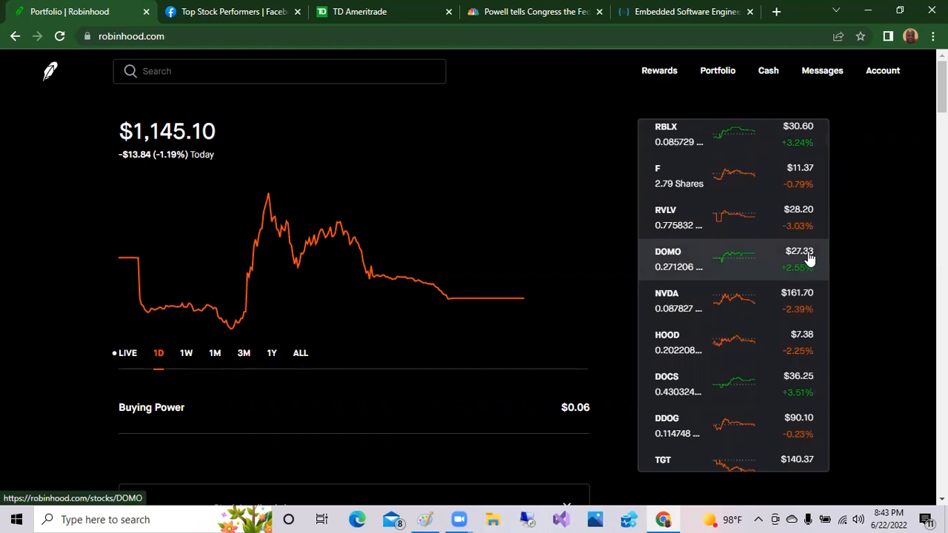
scroll("down", 3)
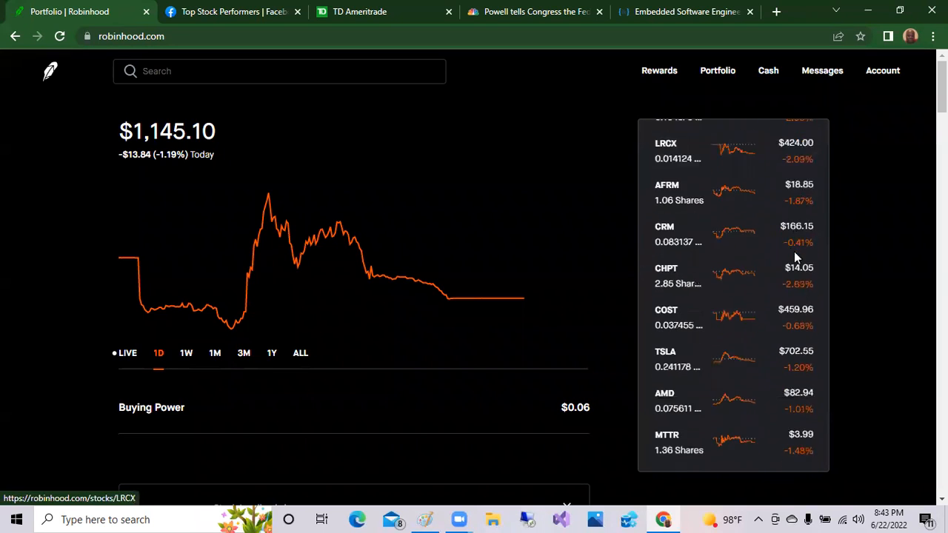
scroll("down", 3)
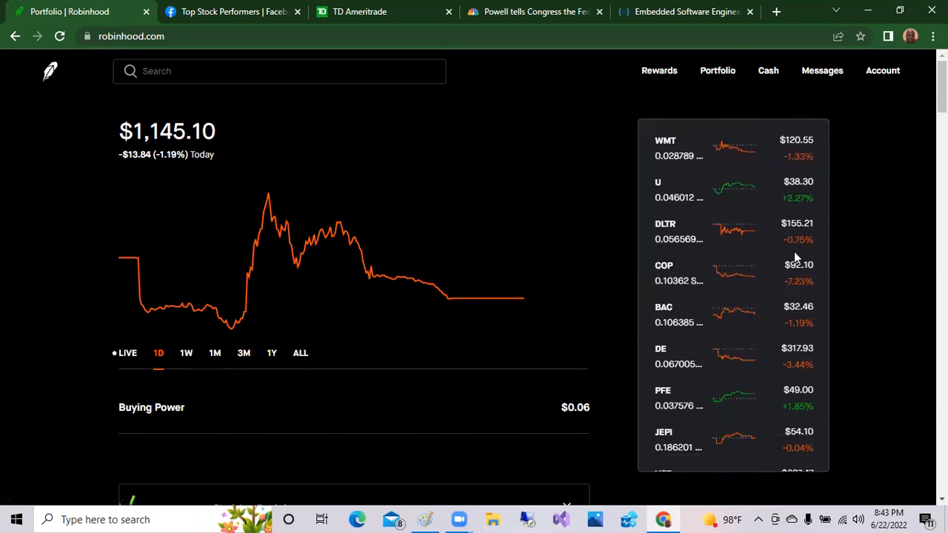
mouse_move(703, 189)
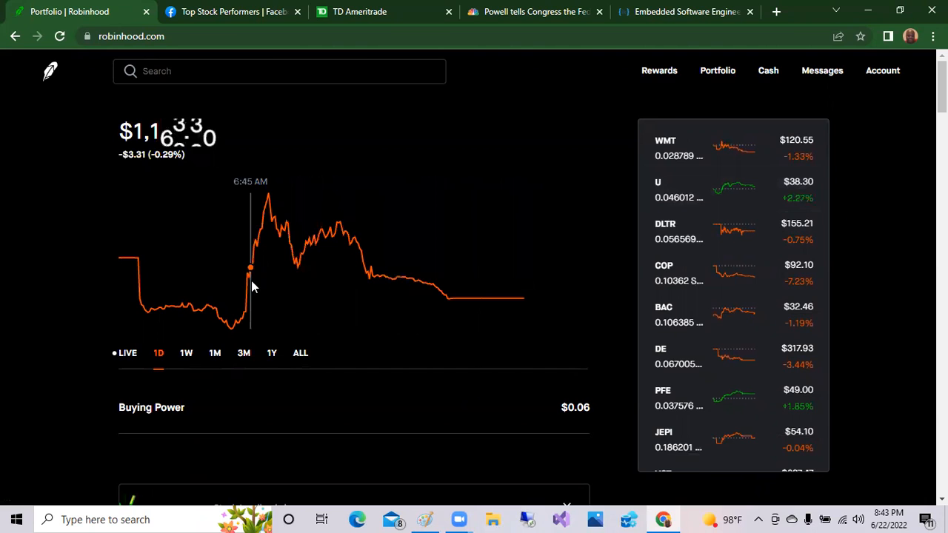
mouse_move(266, 222)
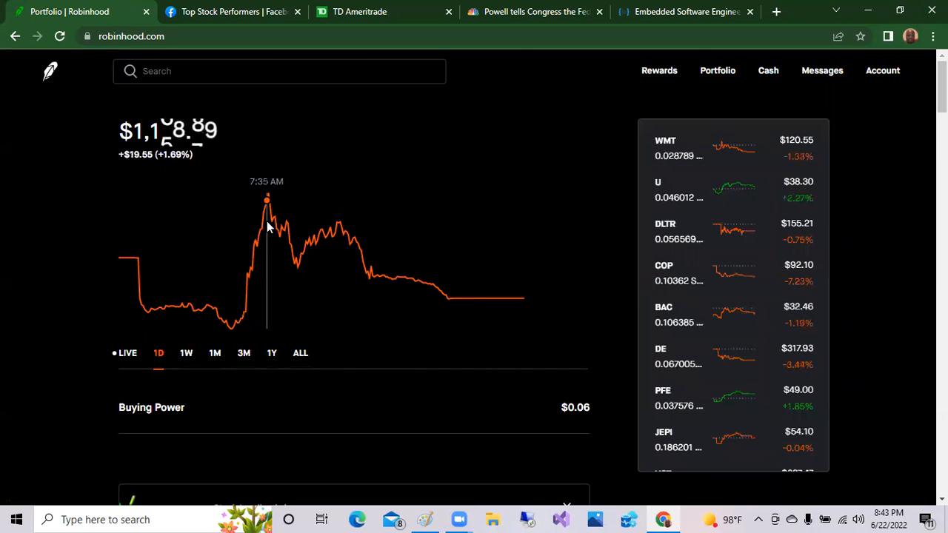
mouse_move(269, 207)
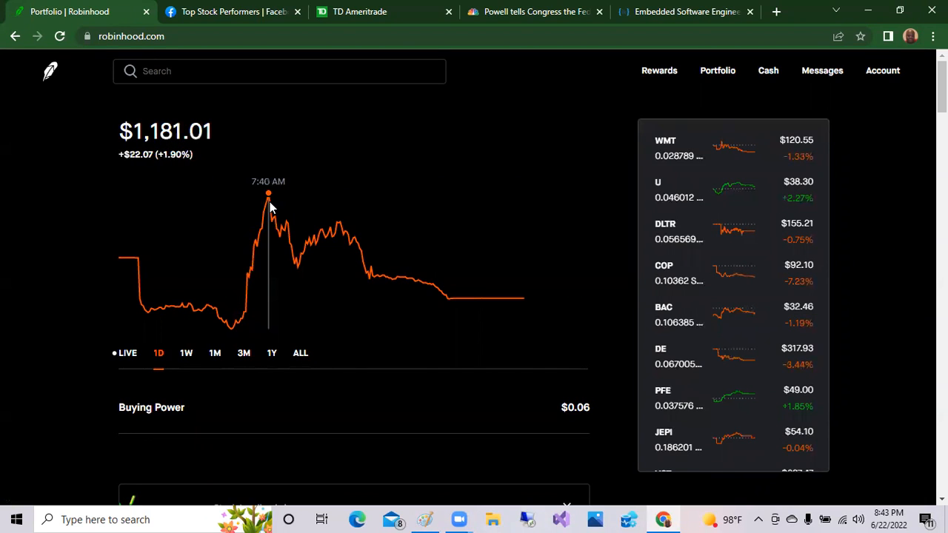
mouse_move(323, 234)
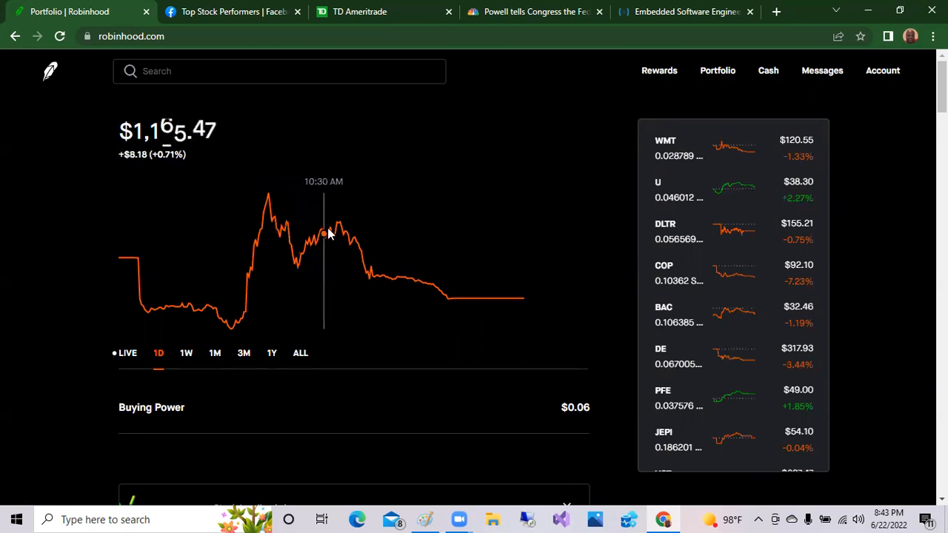
mouse_move(344, 235)
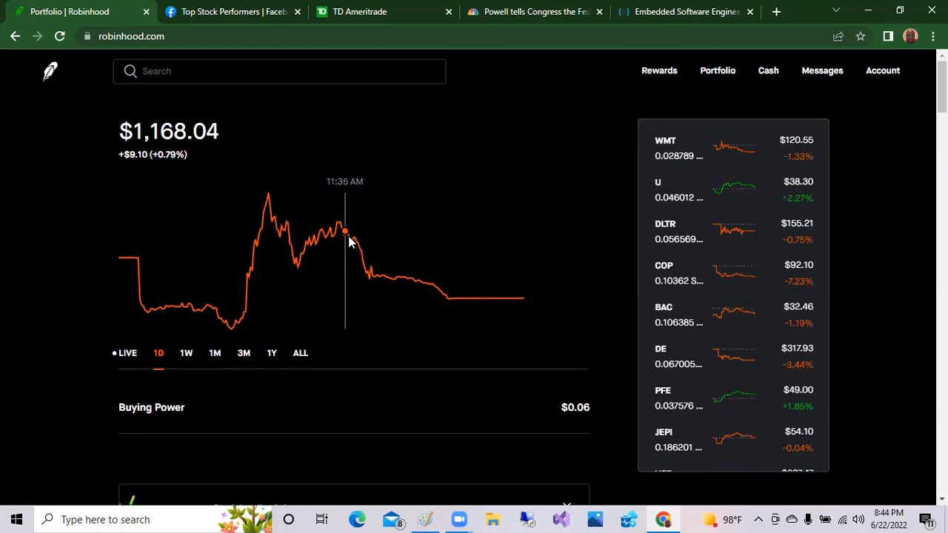
mouse_move(518, 299)
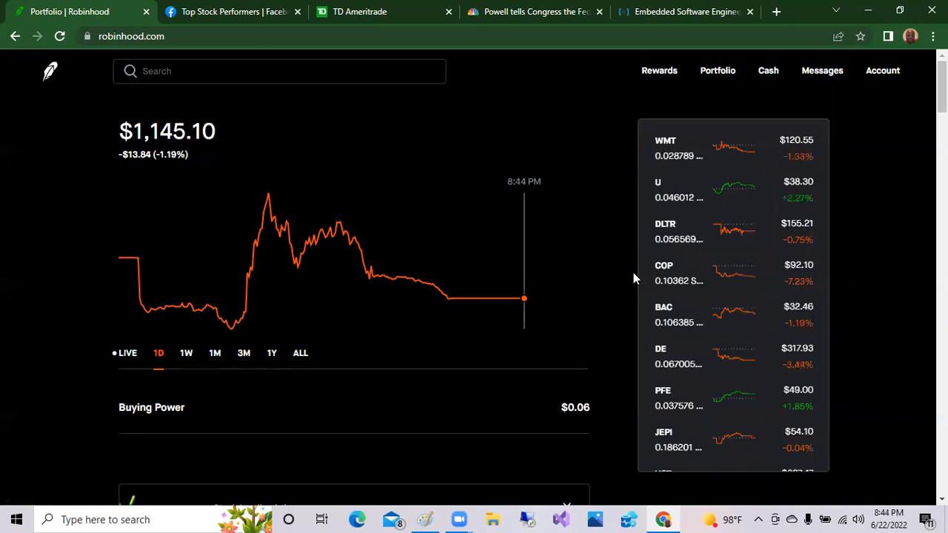
- Scroll the Robinhood holdings list down through FDX, UNP, CSX and CG to Buying Power $0.06
scroll("down", 3)
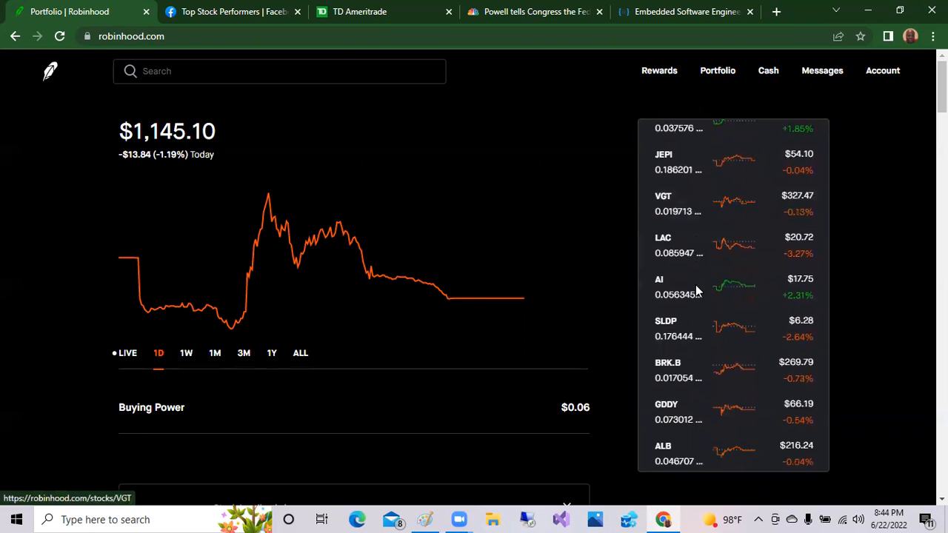
scroll("down", 3)
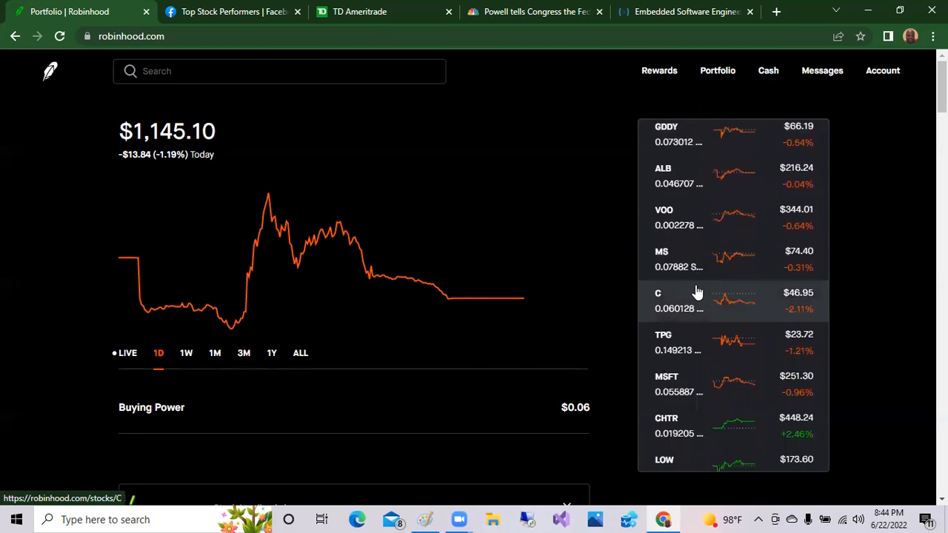
scroll("down", 3)
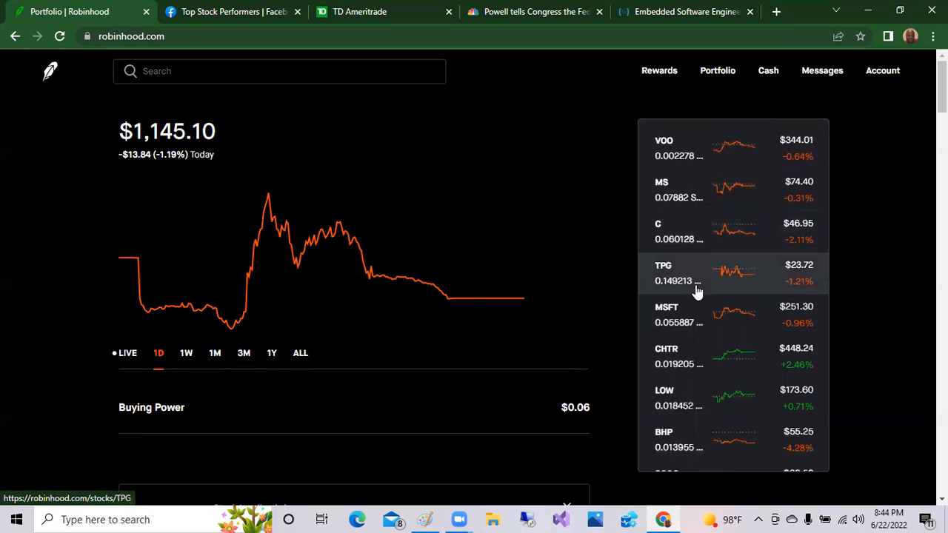
scroll("down", 3)
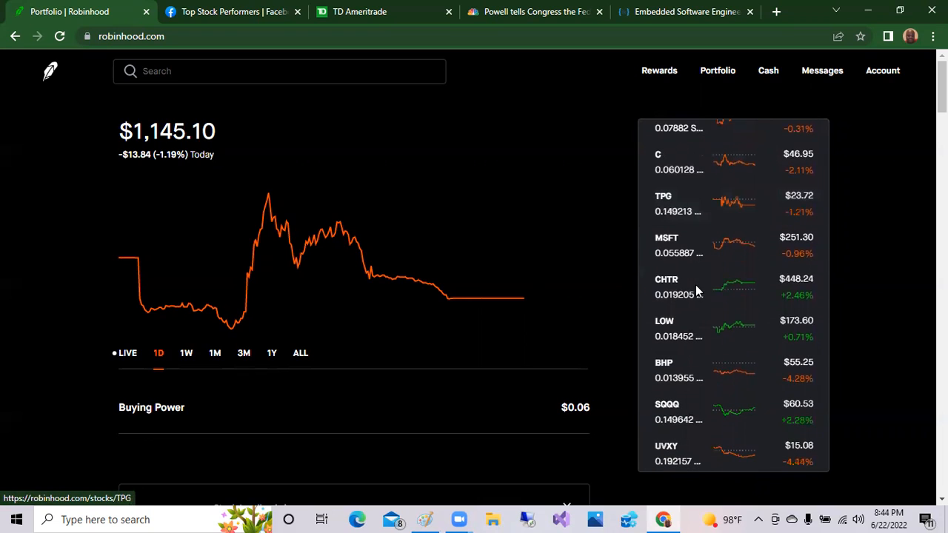
mouse_move(681, 289)
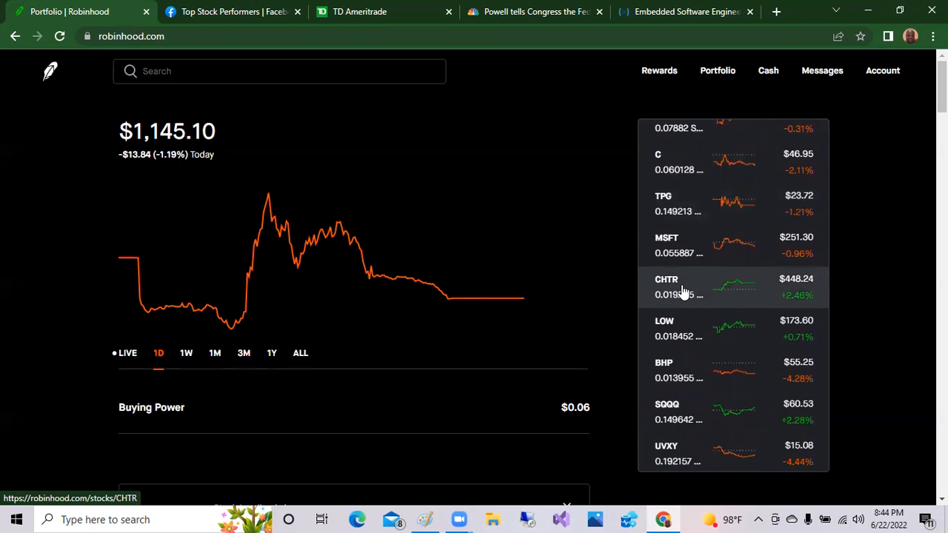
mouse_move(813, 295)
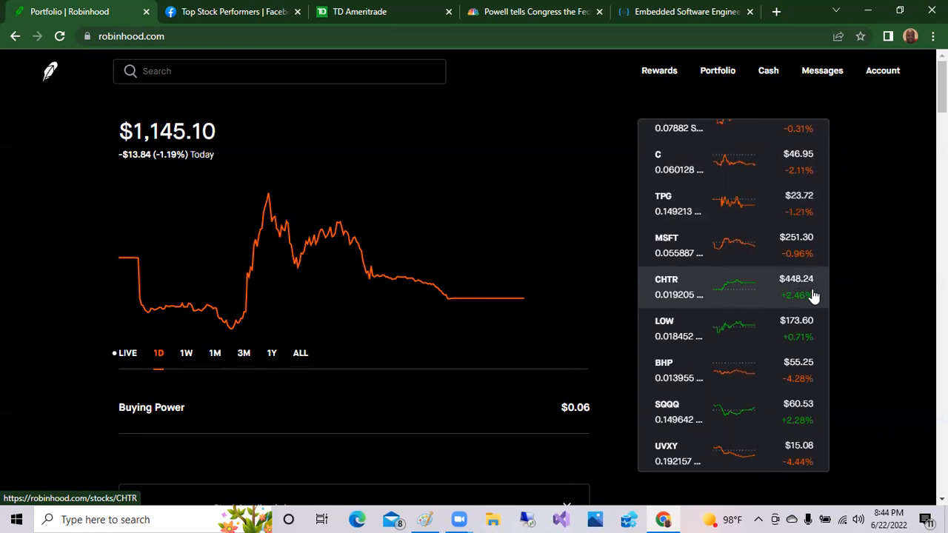
scroll("down", 3)
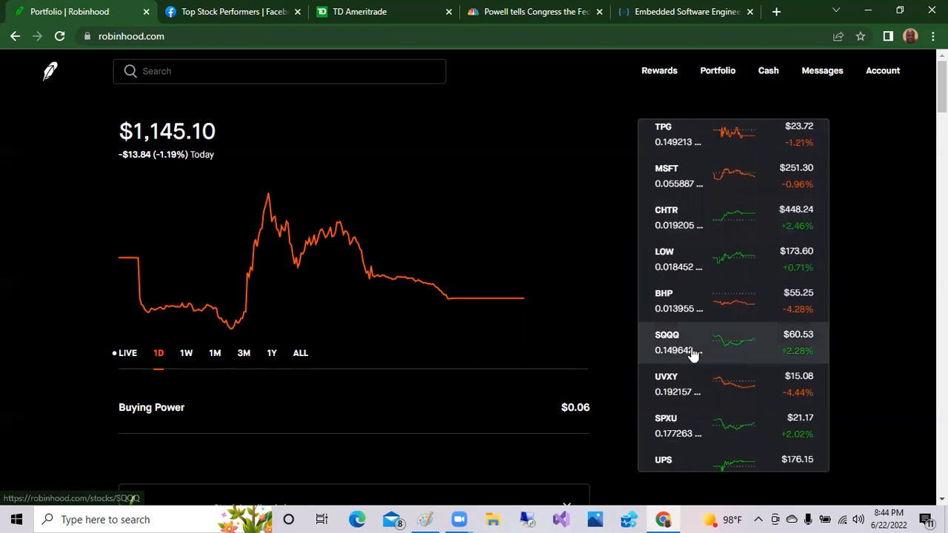
mouse_move(773, 349)
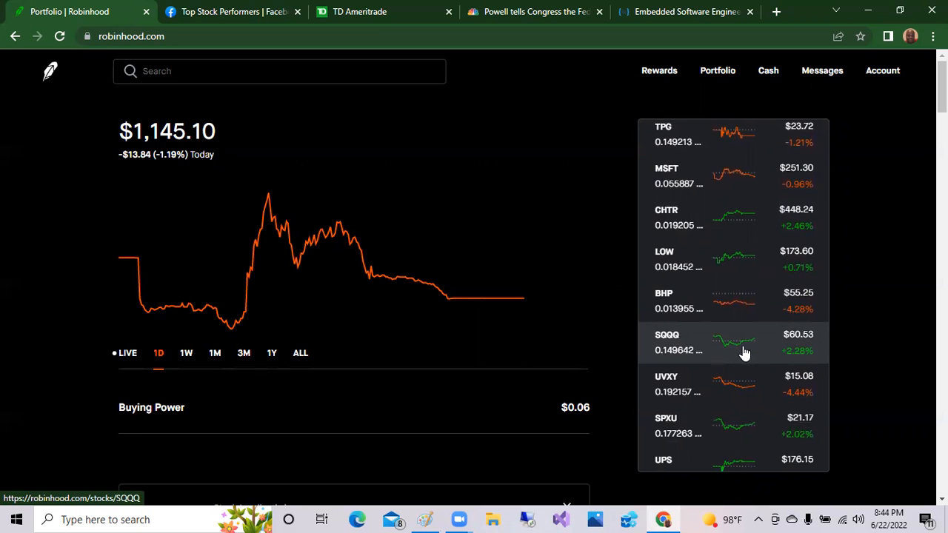
mouse_move(799, 348)
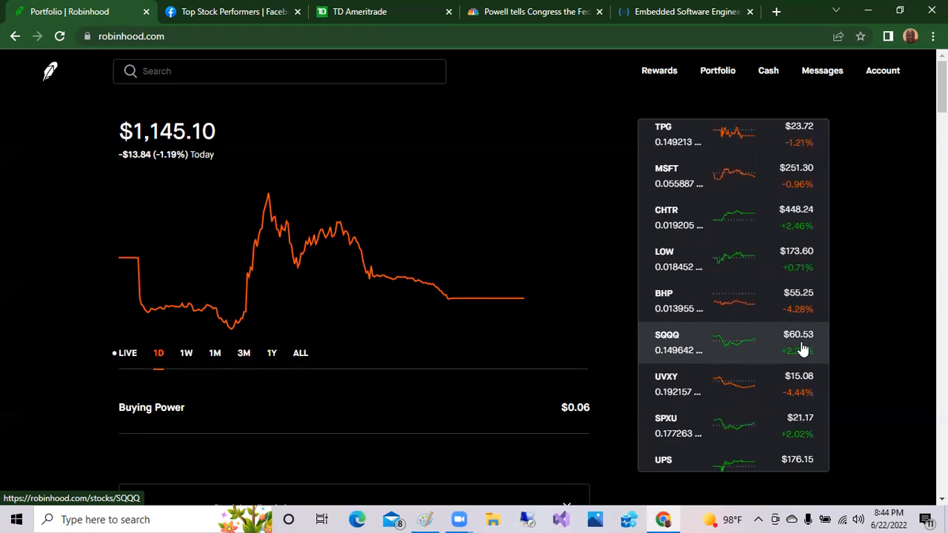
scroll("down", 3)
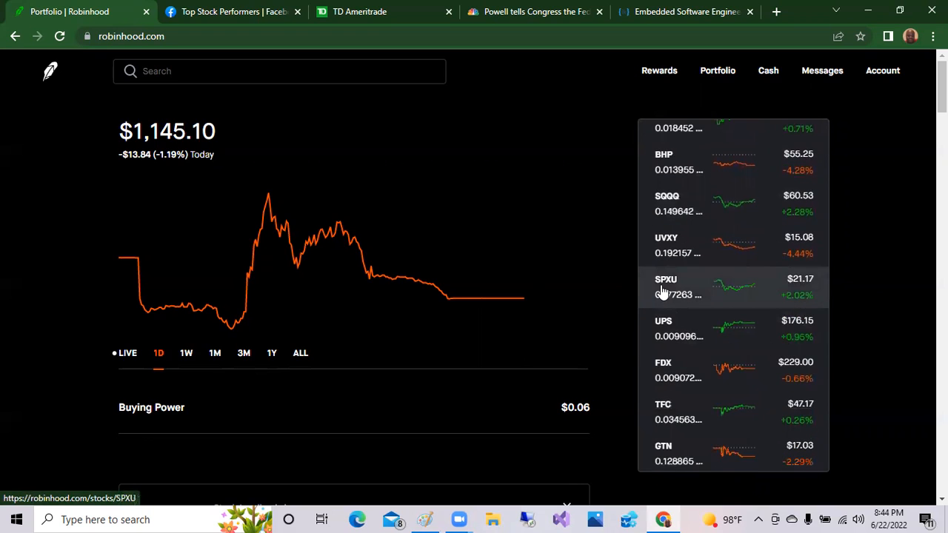
mouse_move(814, 296)
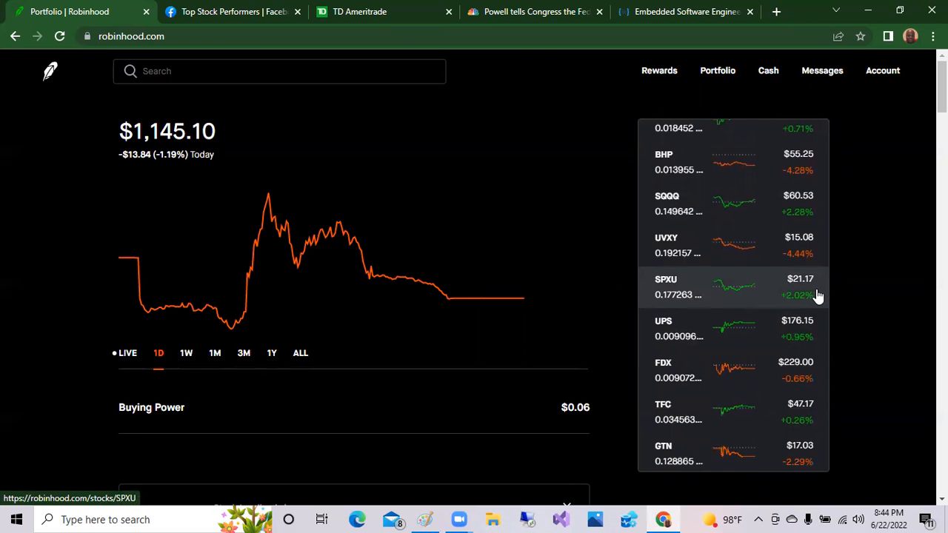
scroll("down", 3)
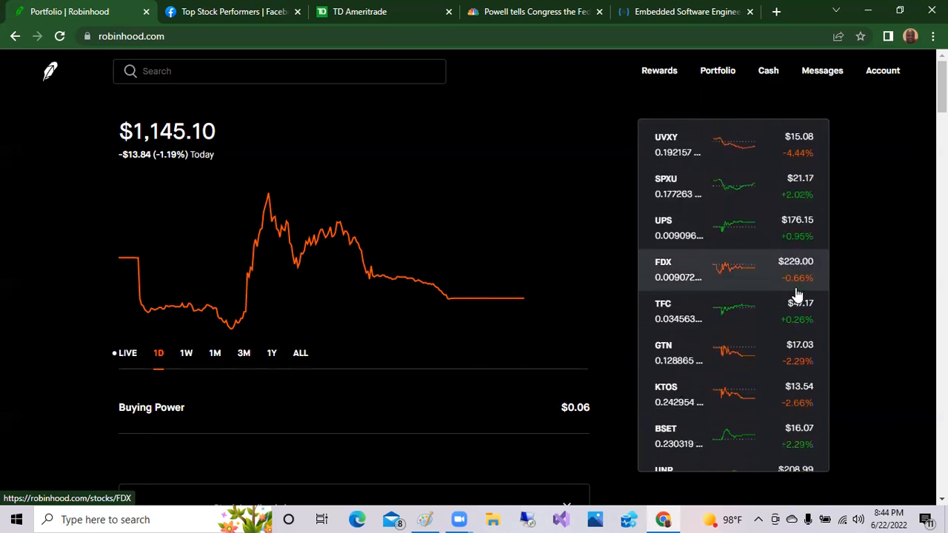
scroll("down", 3)
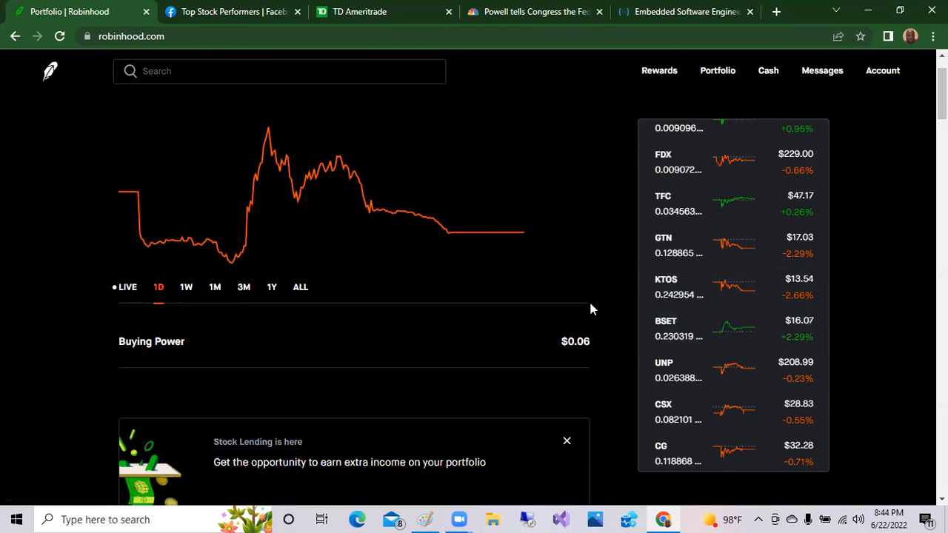
- Scroll past the stock lending card and News to Daily Movers, led by Revlon at $8.40
scroll("down", 3)
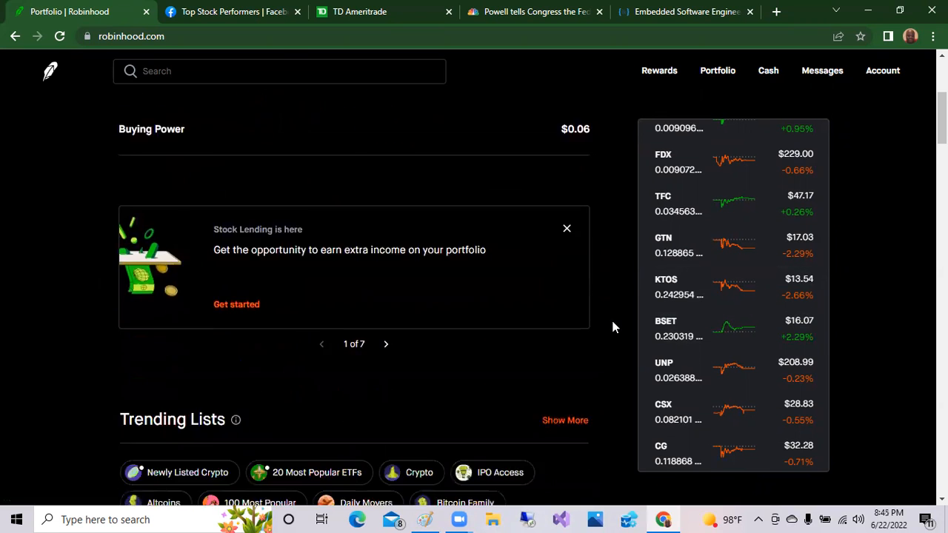
scroll("down", 3)
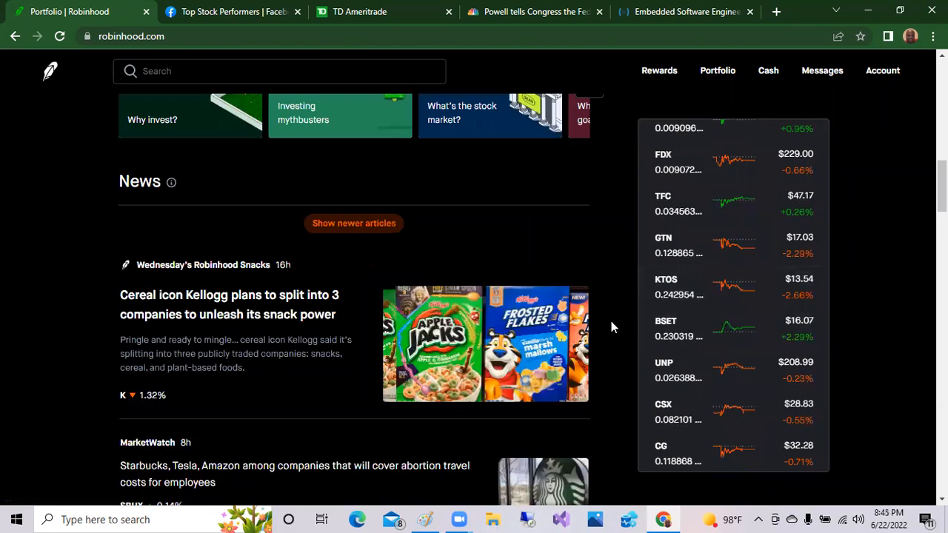
scroll("down", 3)
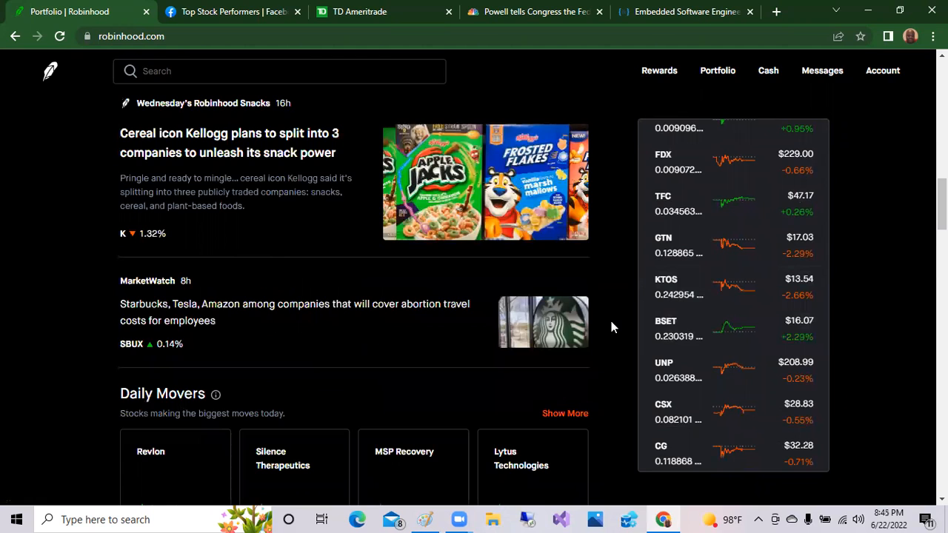
mouse_move(285, 311)
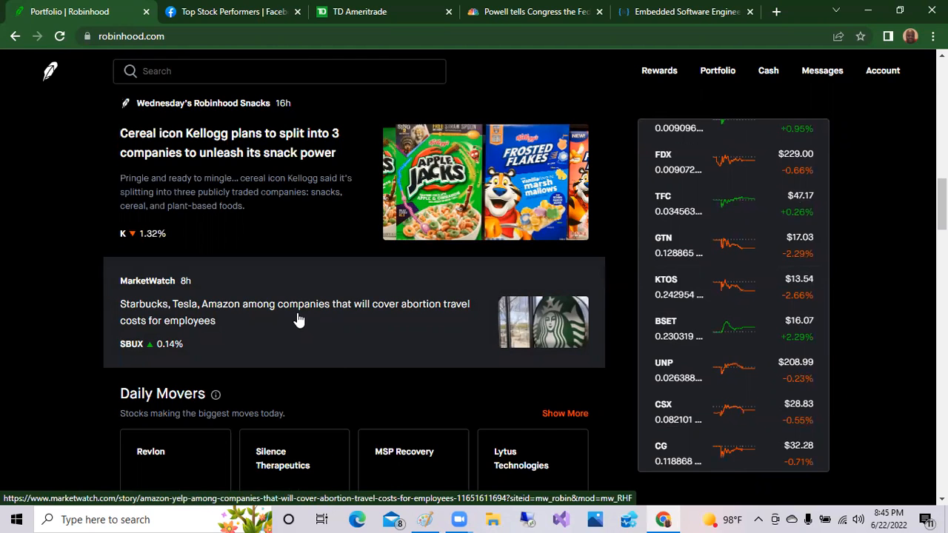
mouse_move(130, 343)
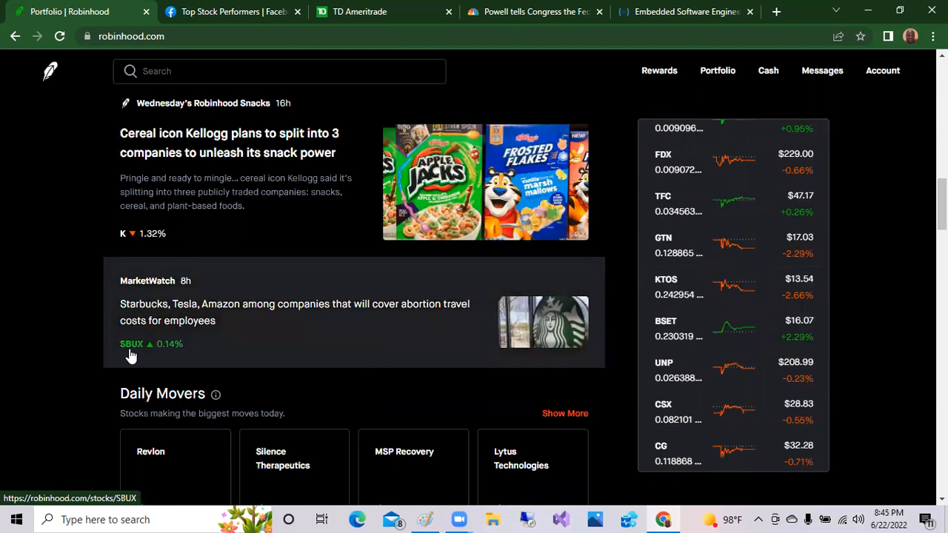
mouse_move(94, 344)
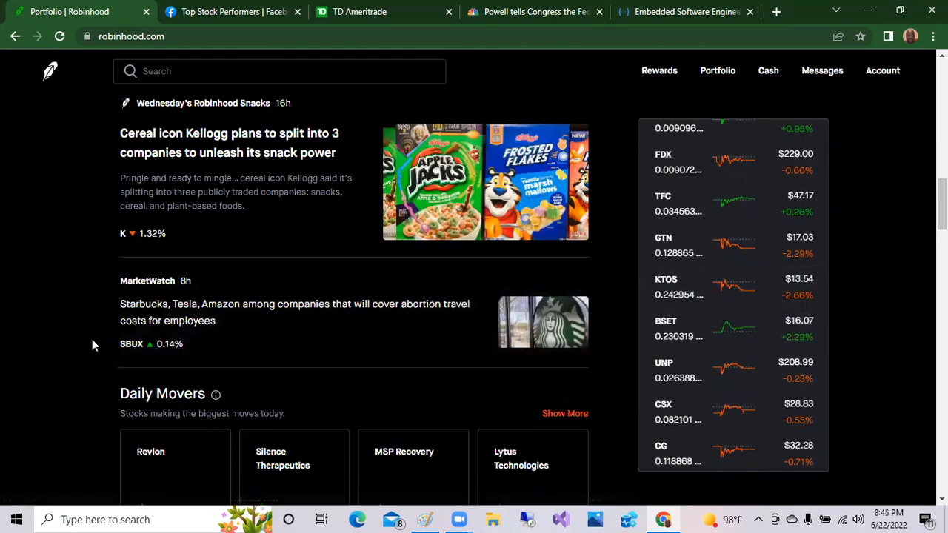
scroll("down", 3)
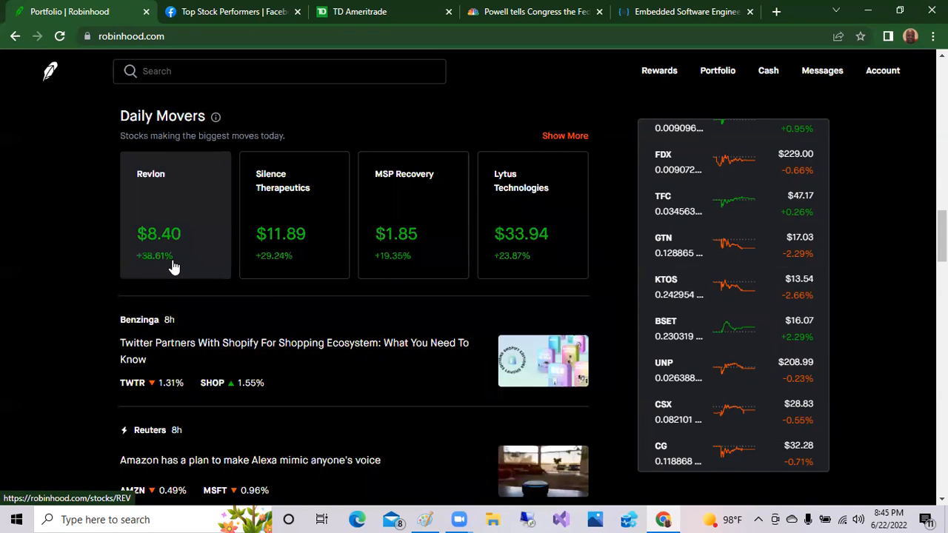
- Open Revlon's stock page showing $8.40, up 34.32% today, with the buy REV form
left_click(174, 215)
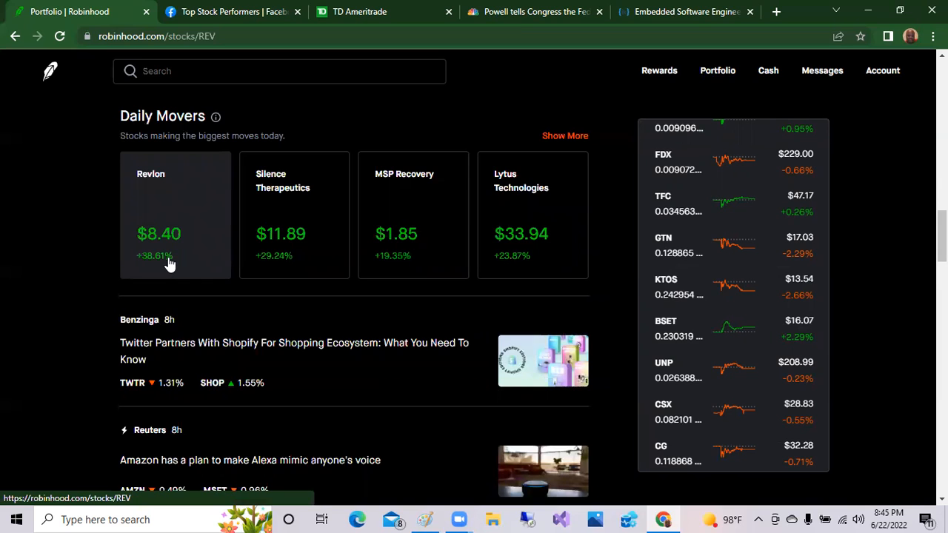
left_click(175, 214)
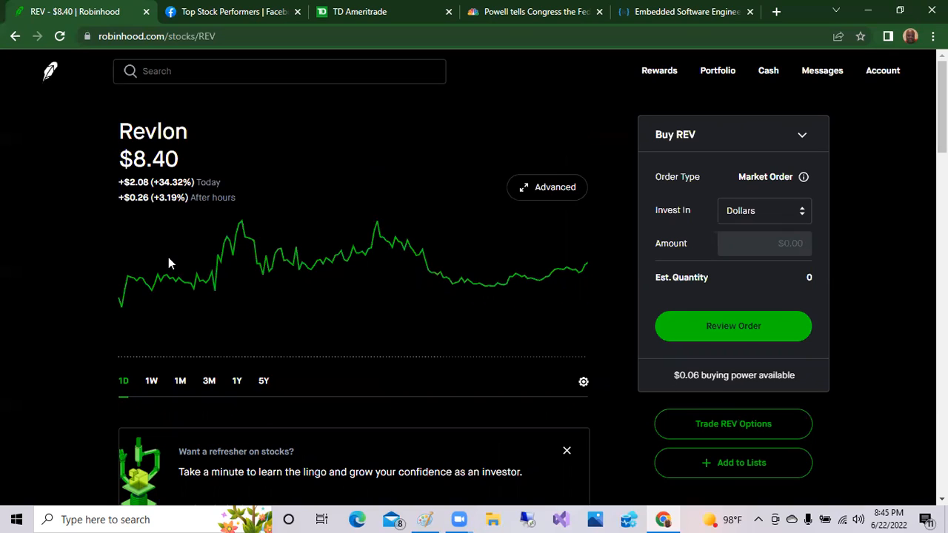
mouse_move(166, 275)
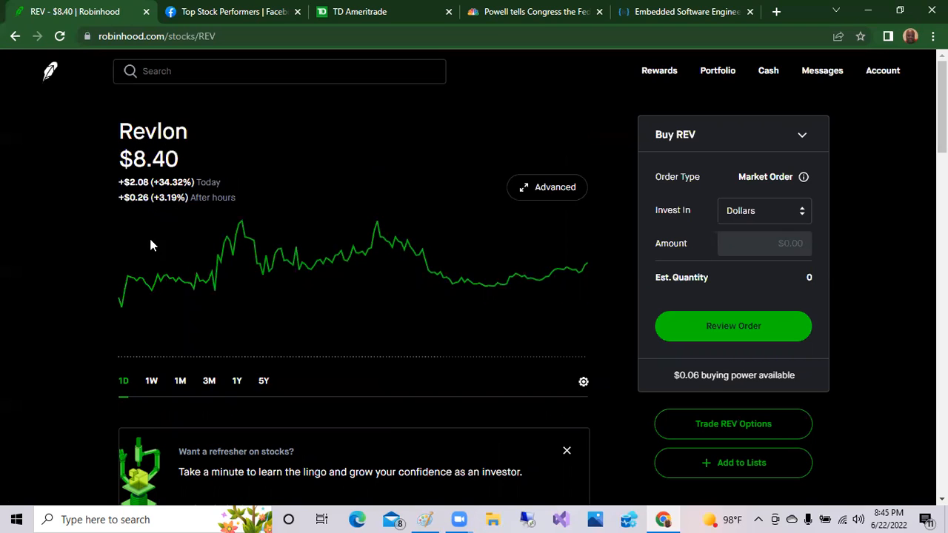
mouse_move(115, 271)
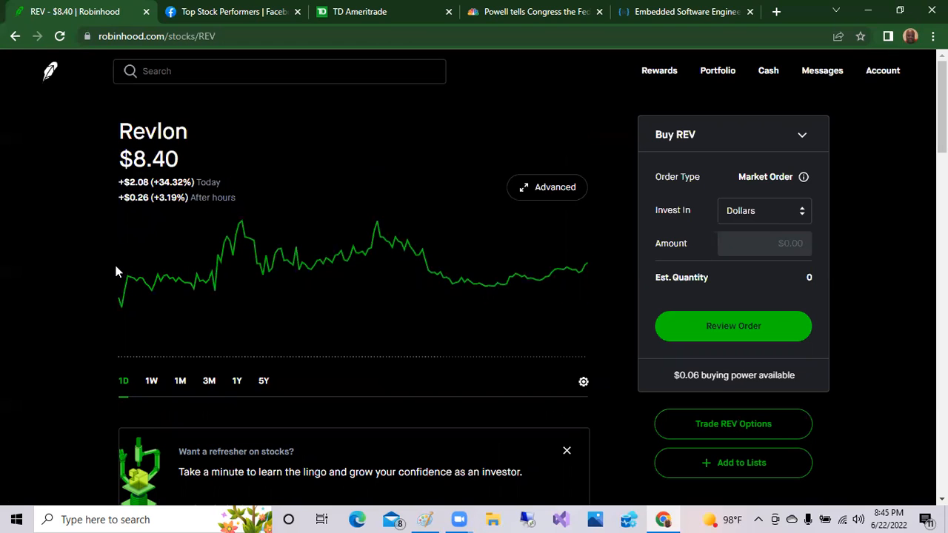
scroll("down", 3)
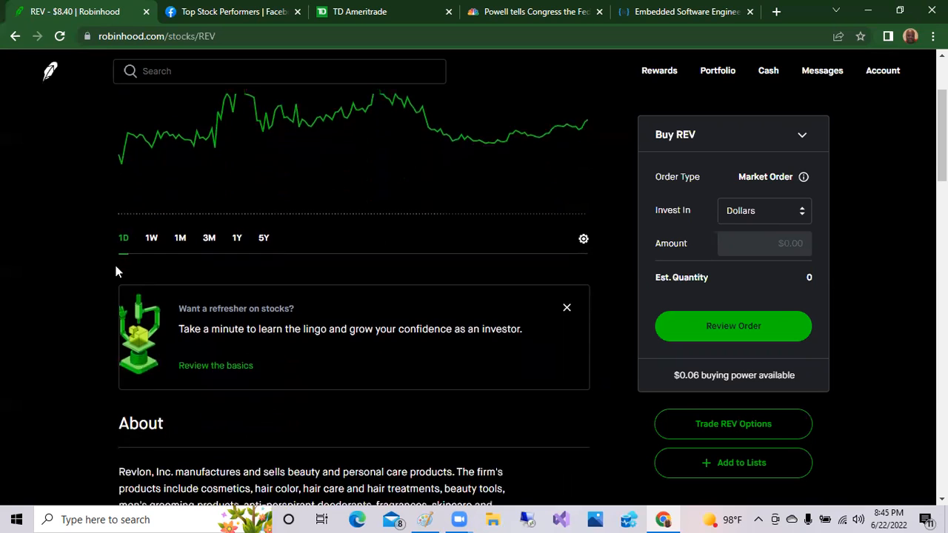
scroll("down", 3)
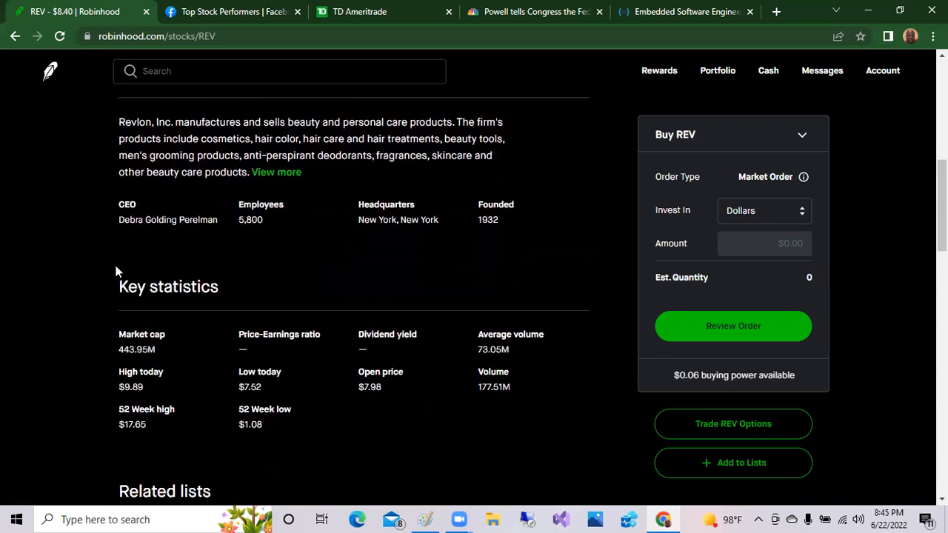
scroll("down", 3)
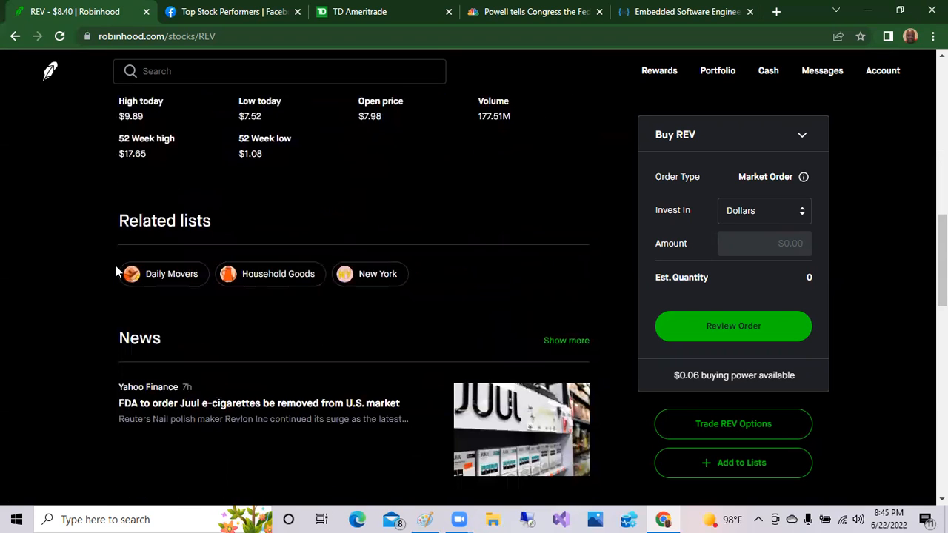
scroll("down", 3)
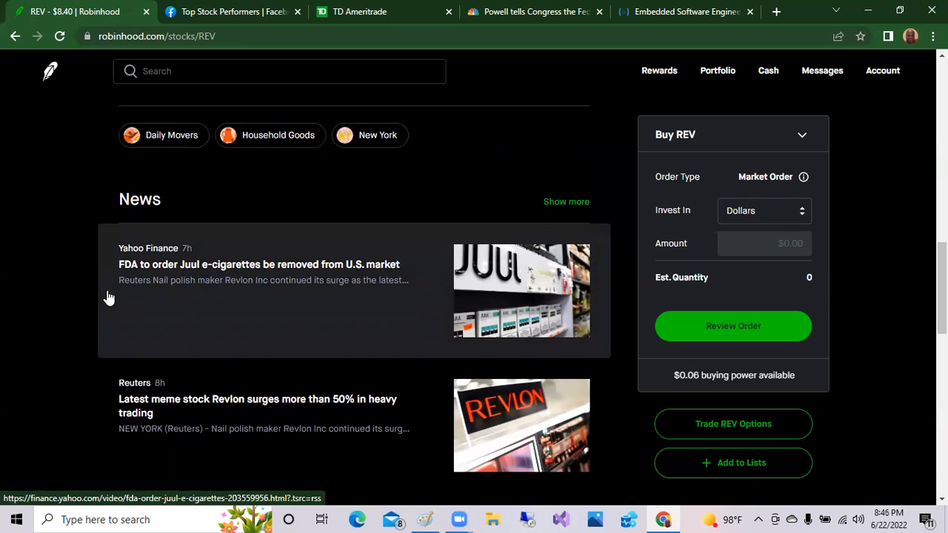
scroll("down", 3)
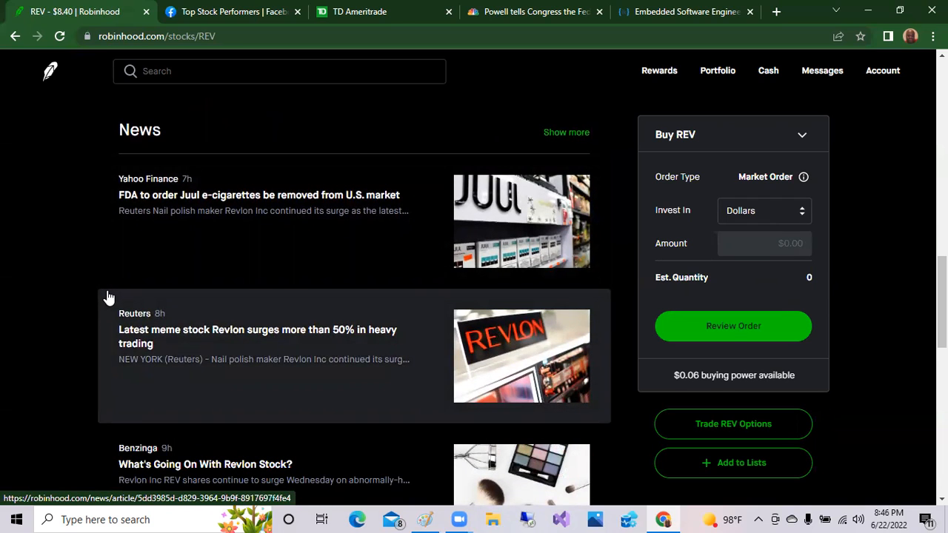
mouse_move(148, 333)
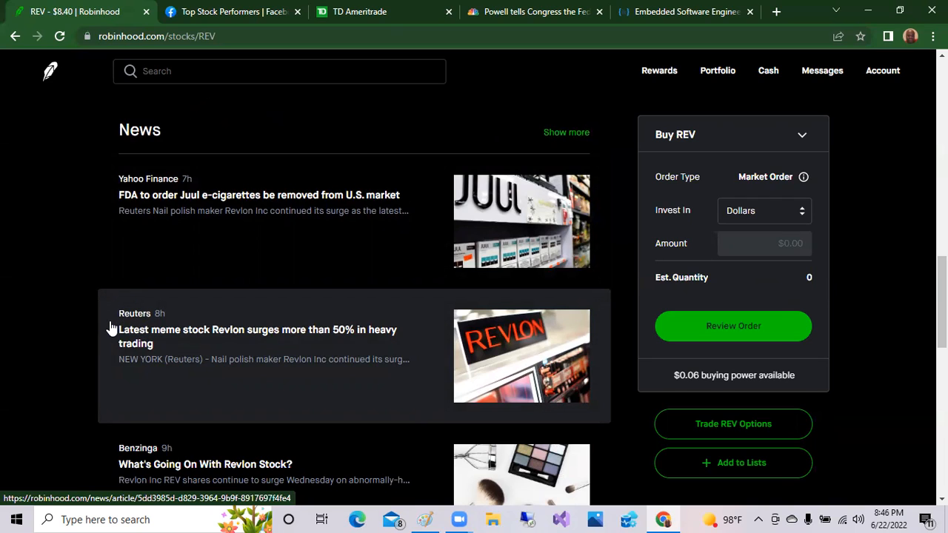
scroll("down", 3)
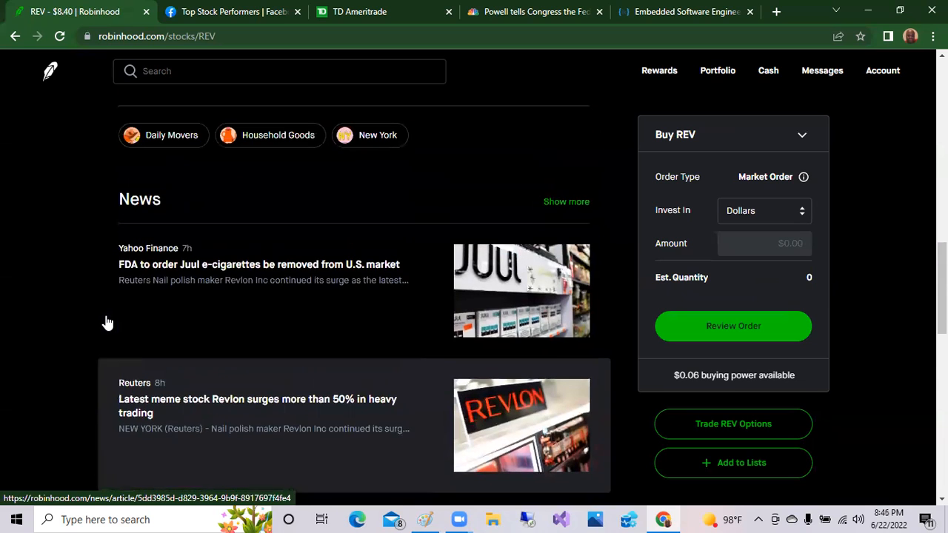
scroll("down", 3)
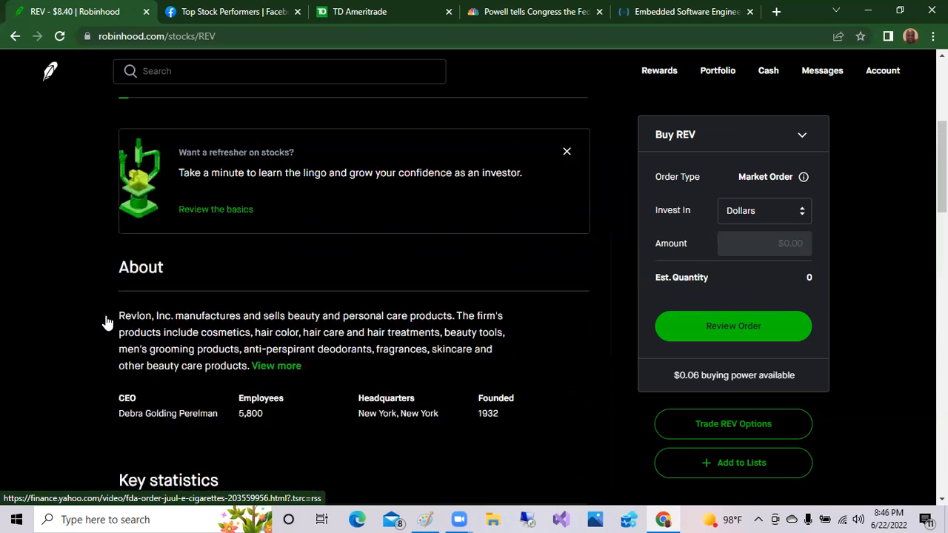
scroll("up", 3)
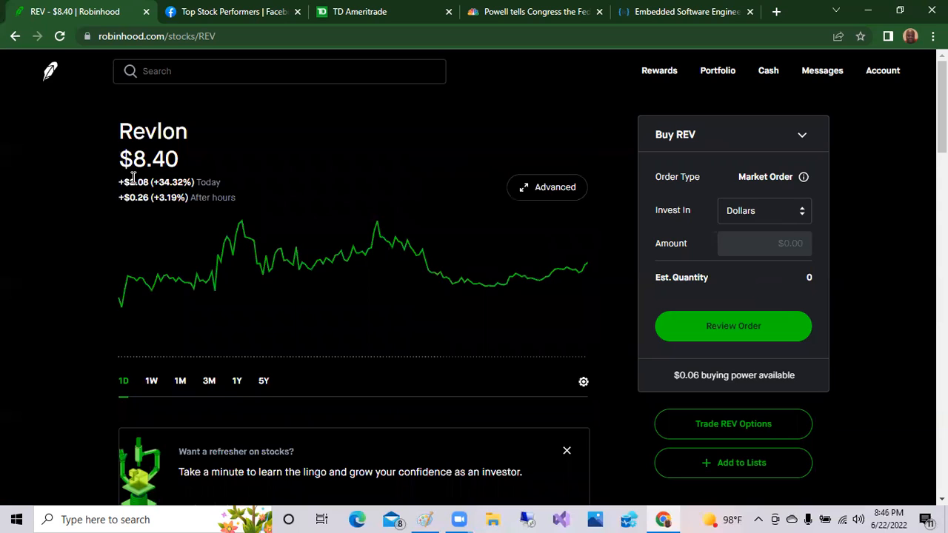
mouse_move(50, 77)
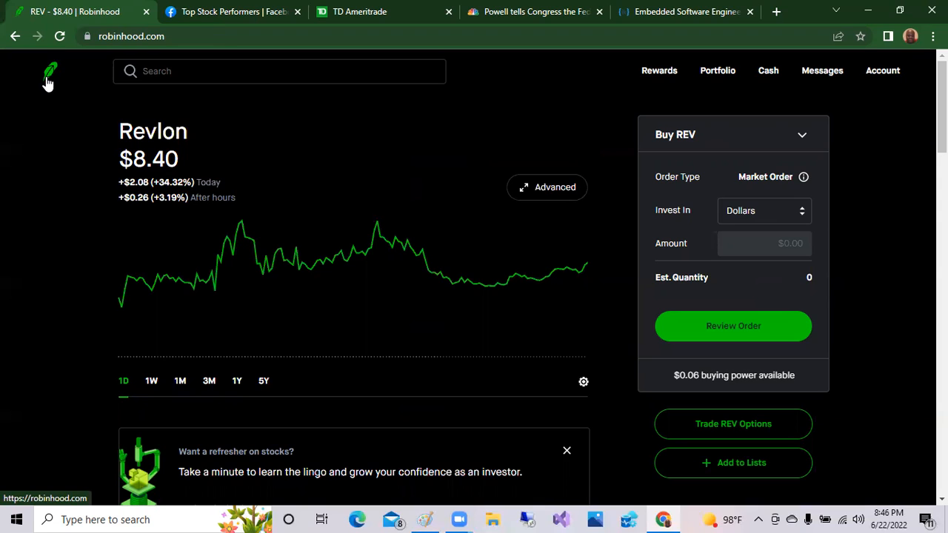
- Return to the Robinhood portfolio home, then switch to the TD Ameritrade positions list
left_click(50, 71)
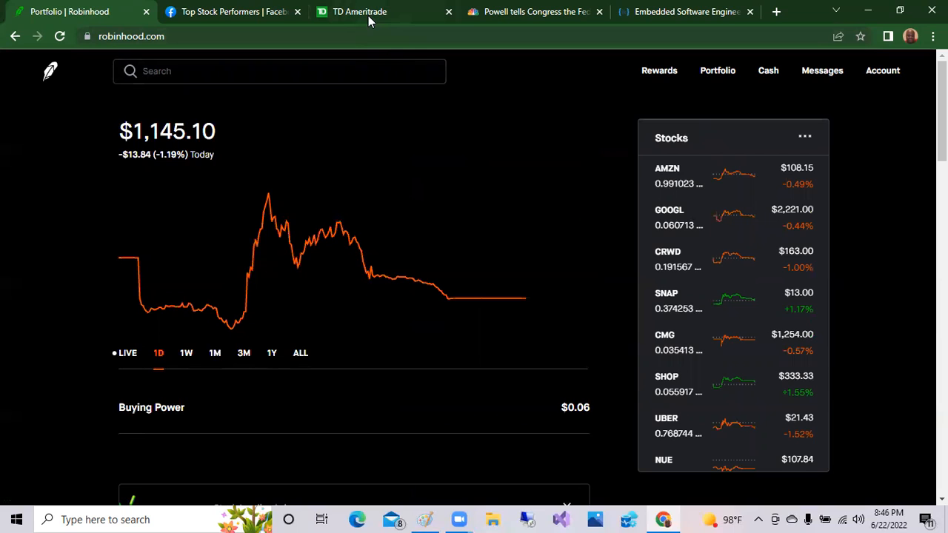
left_click(359, 12)
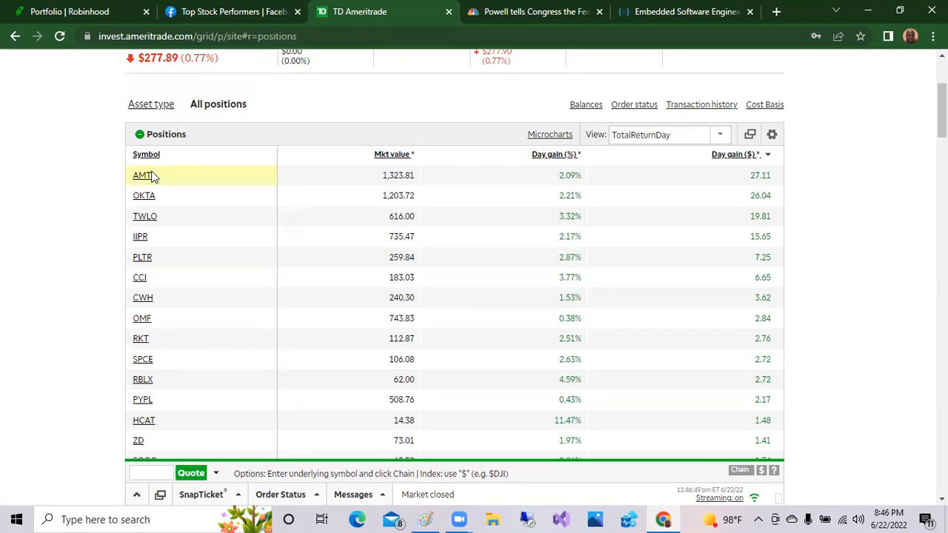
- Check the quote popups for AMT and OKTA in the TD Ameritrade positions list
left_click(142, 174)
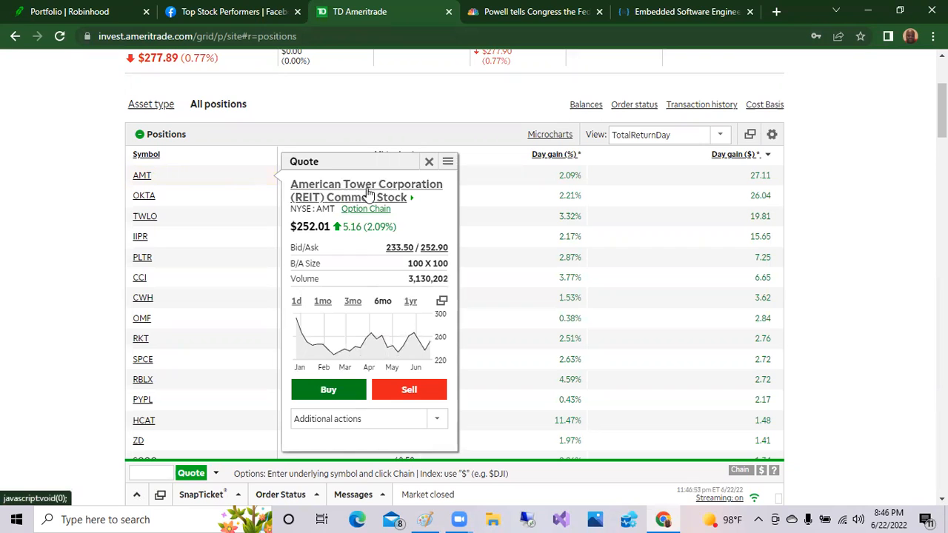
left_click(428, 161)
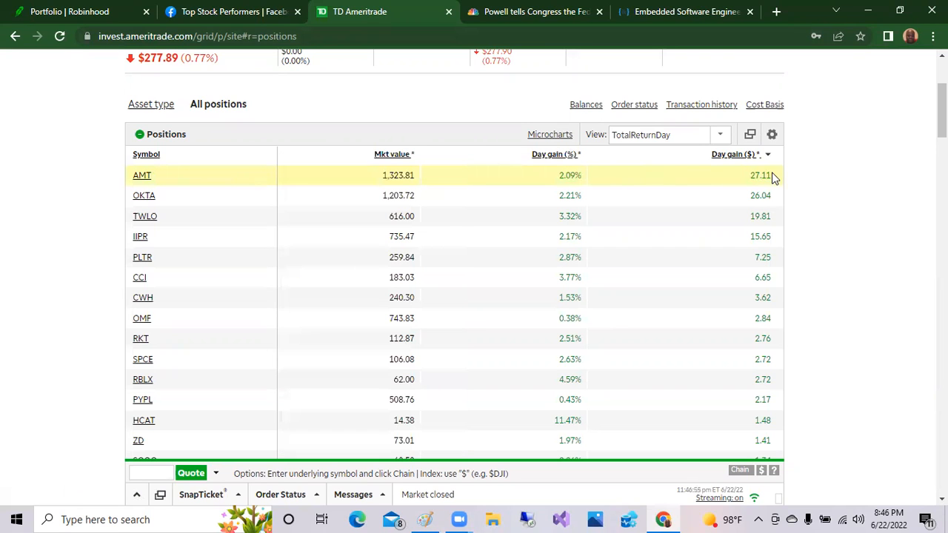
left_click(144, 196)
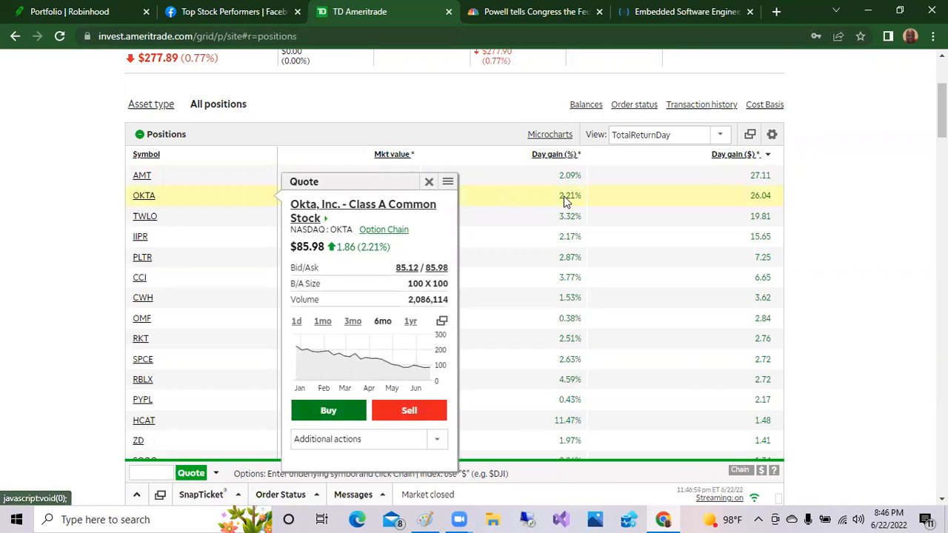
left_click(427, 180)
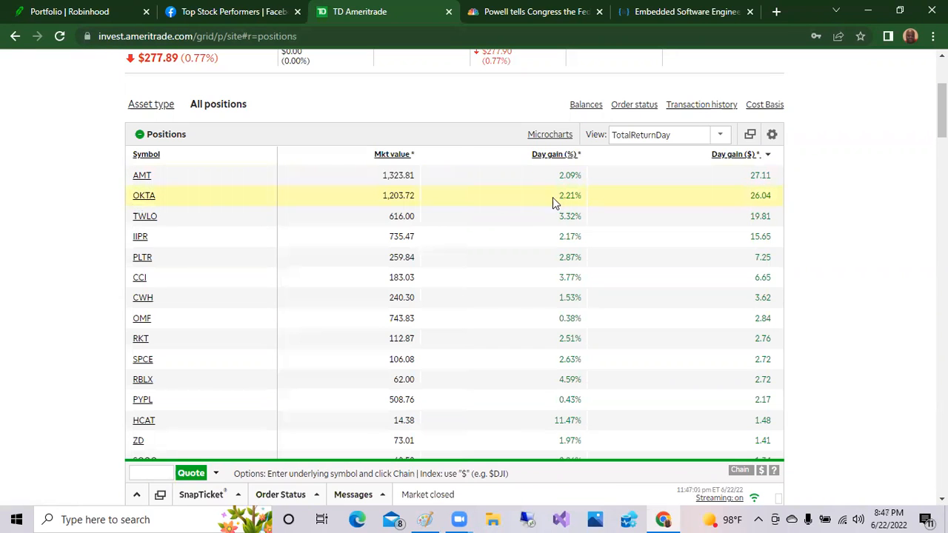
left_click(145, 216)
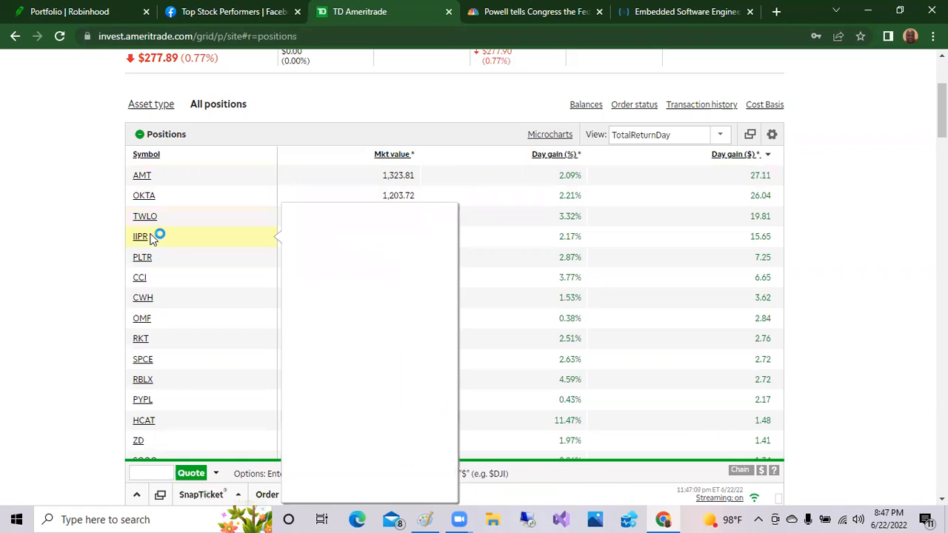
- Check quotes for IIPR at $110.93 and AMT at $252.01, then sort positions by Day gain ($) losers first
left_click(141, 237)
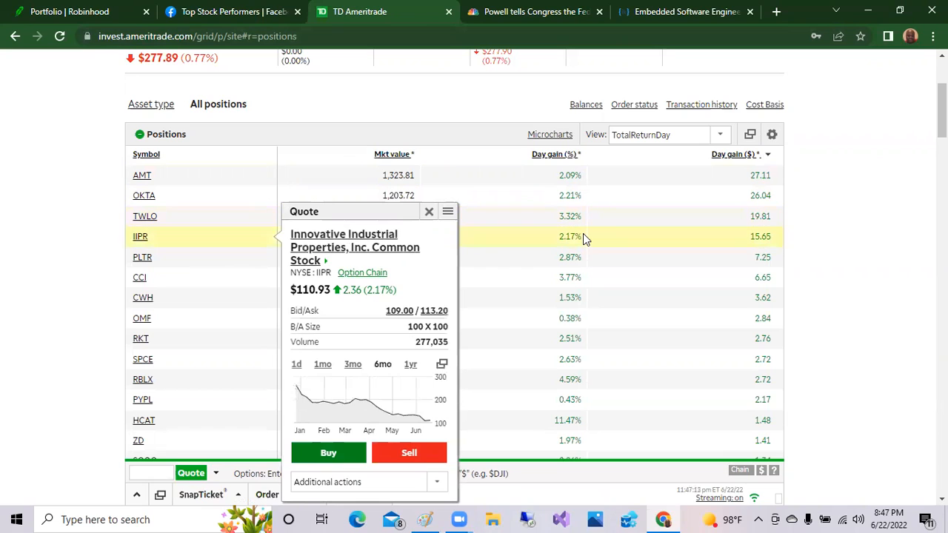
left_click(428, 210)
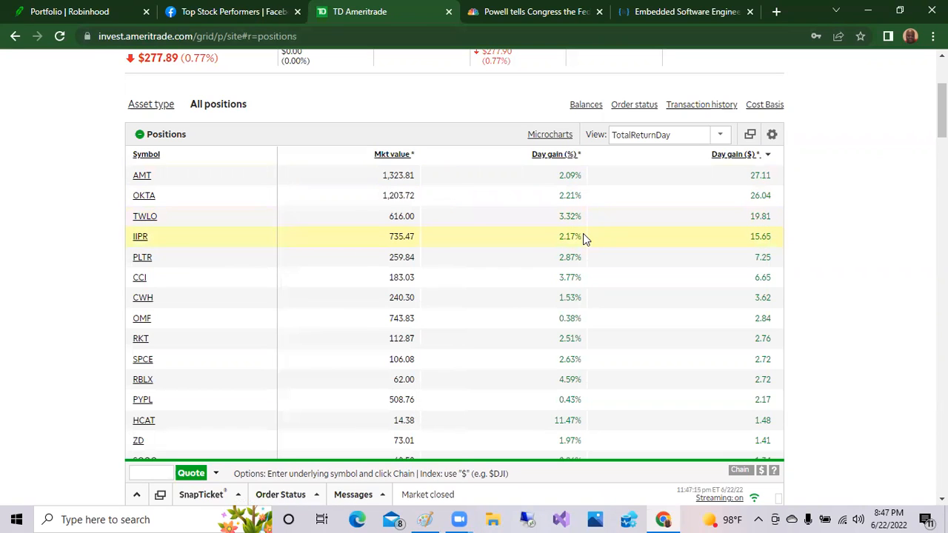
mouse_move(508, 216)
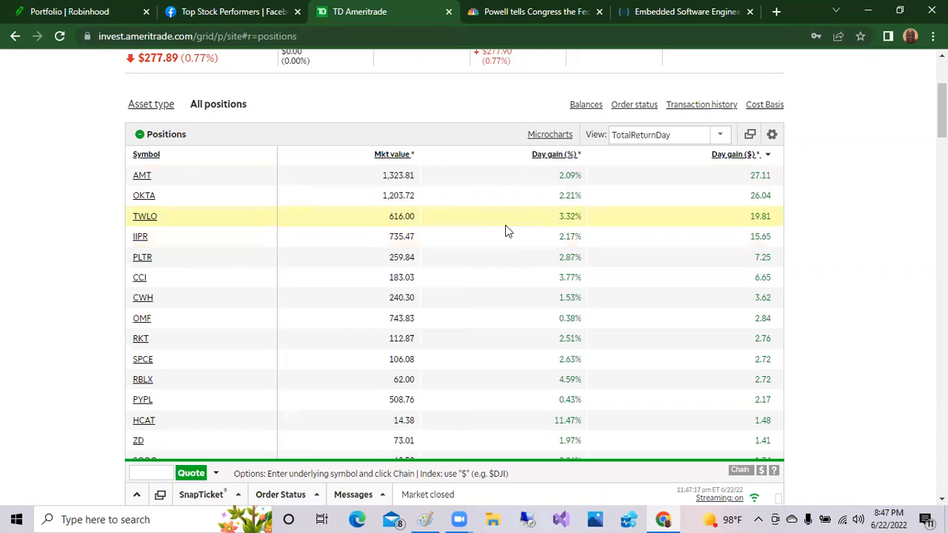
left_click(142, 175)
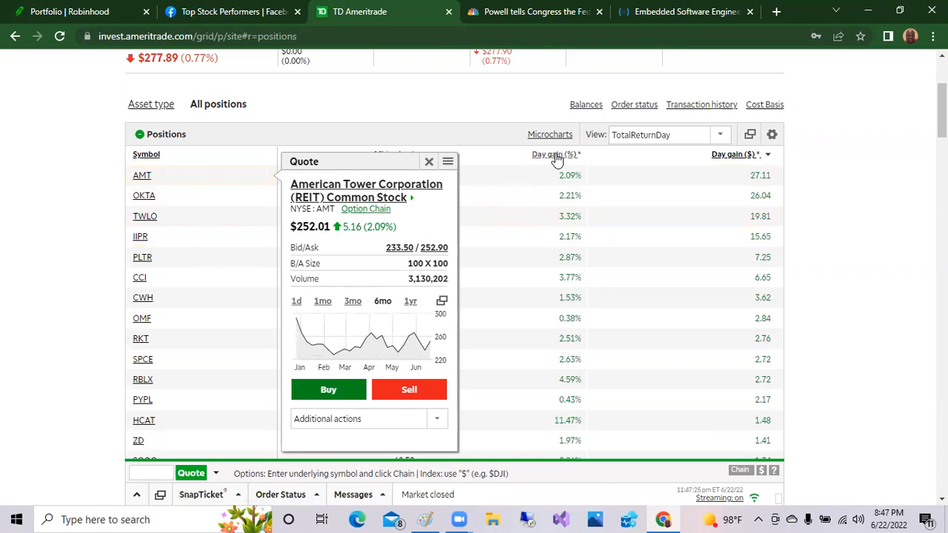
left_click(429, 162)
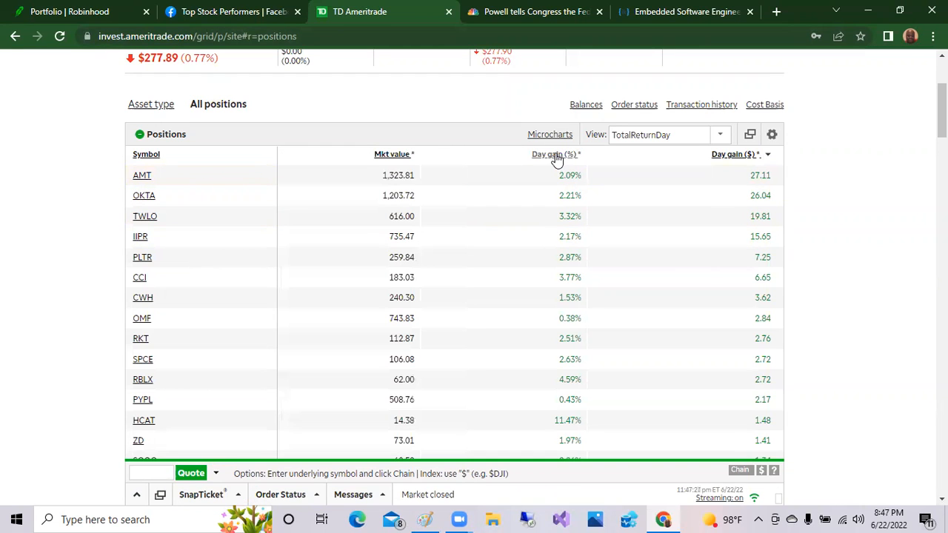
left_click(557, 154)
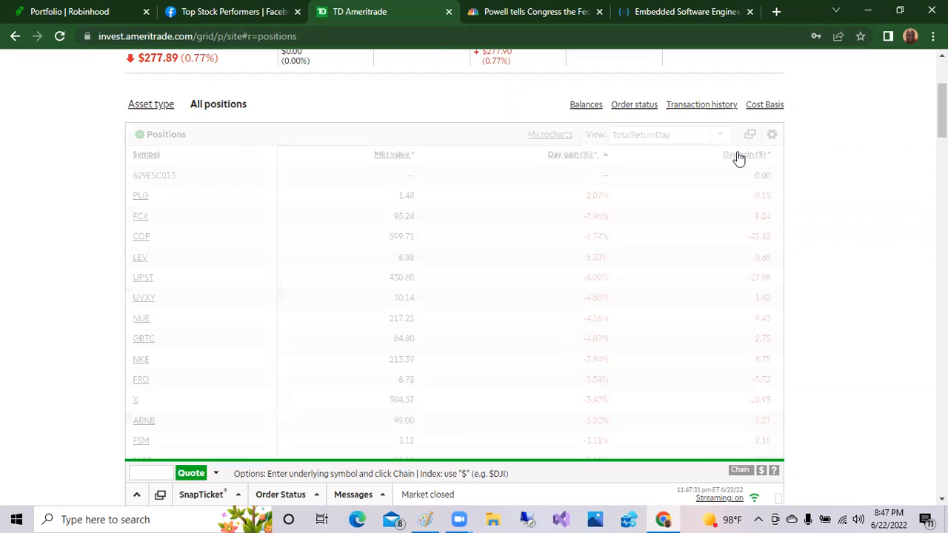
left_click(733, 154)
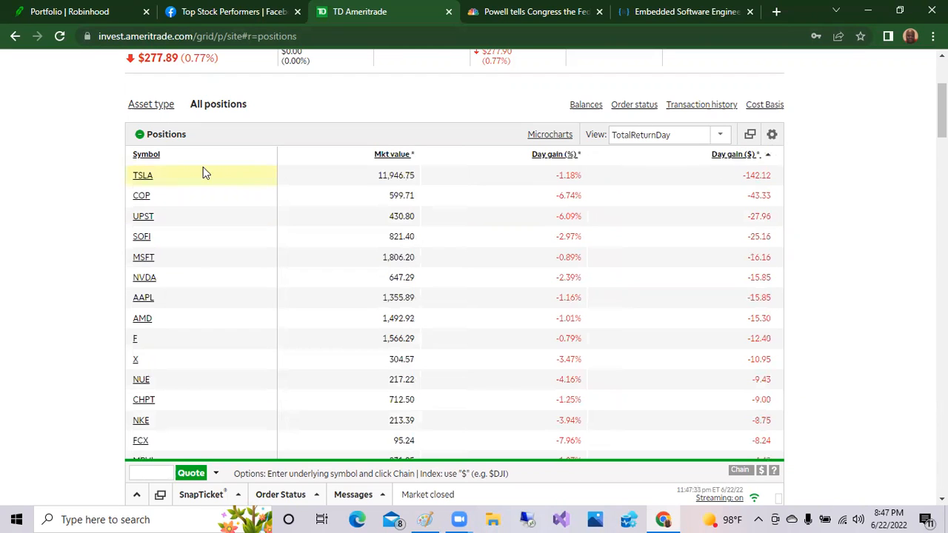
left_click(142, 175)
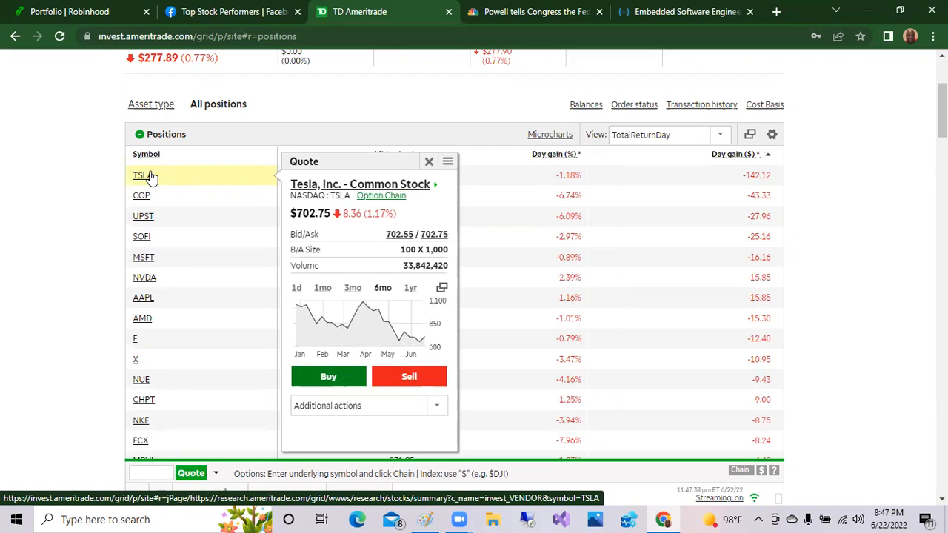
left_click(142, 196)
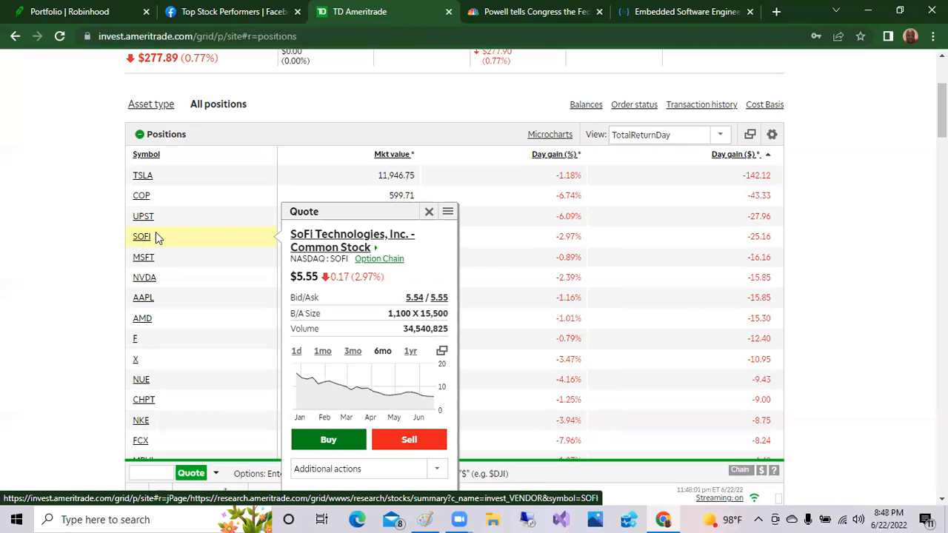
left_click(144, 257)
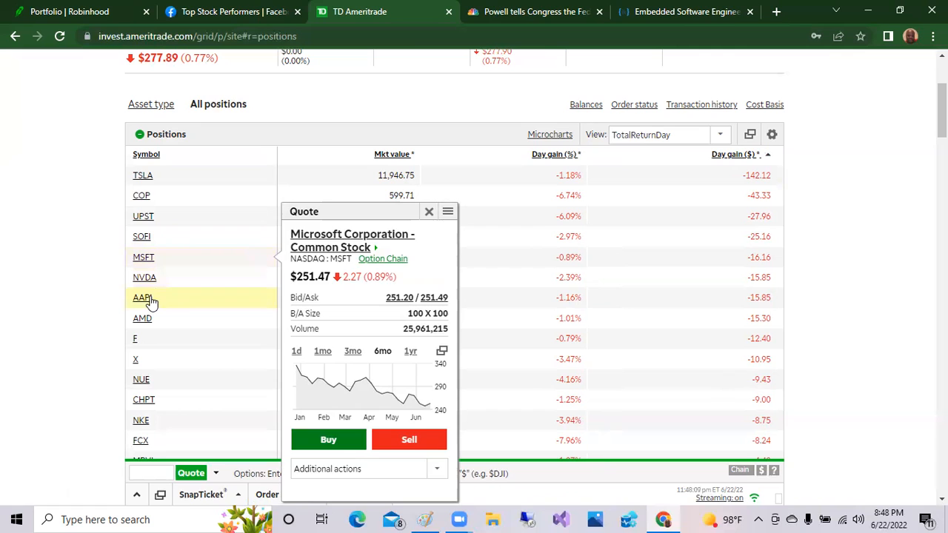
left_click(142, 296)
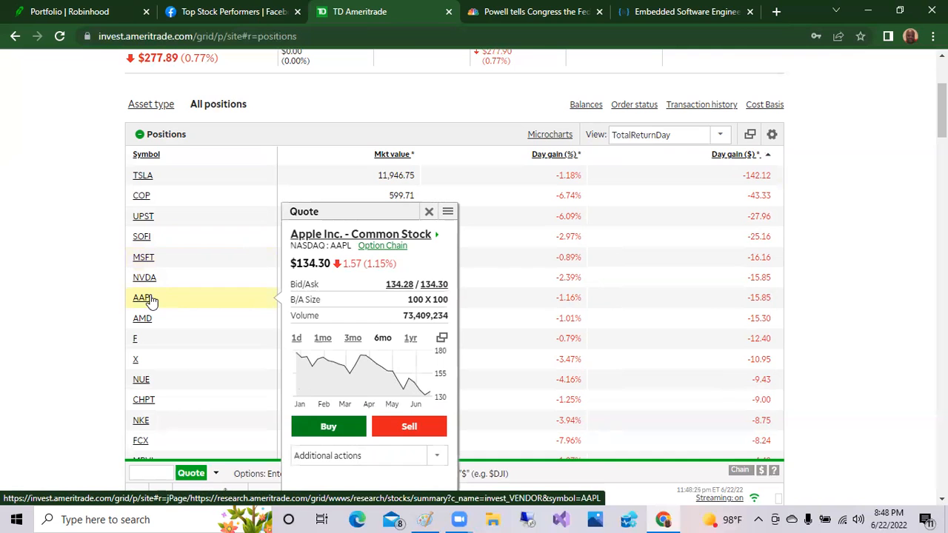
mouse_move(142, 338)
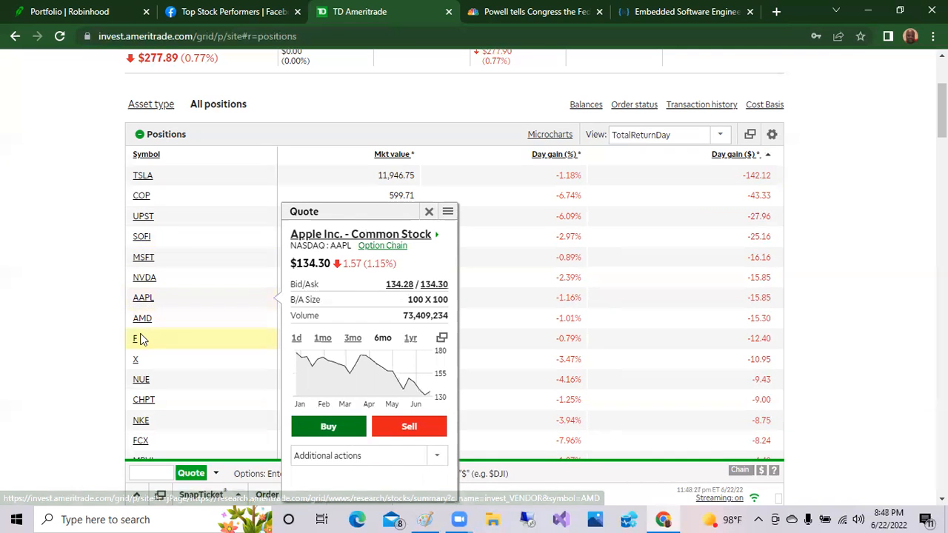
left_click(136, 337)
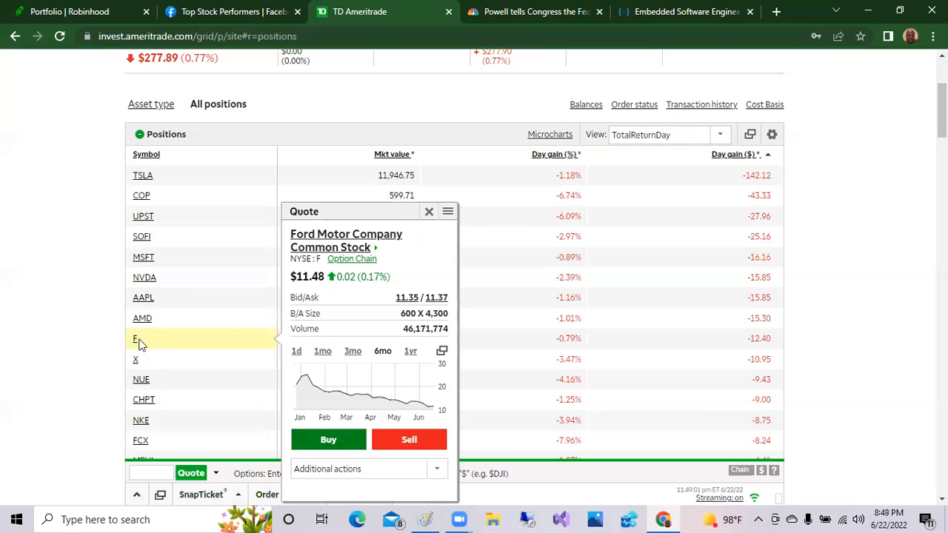
mouse_move(142, 345)
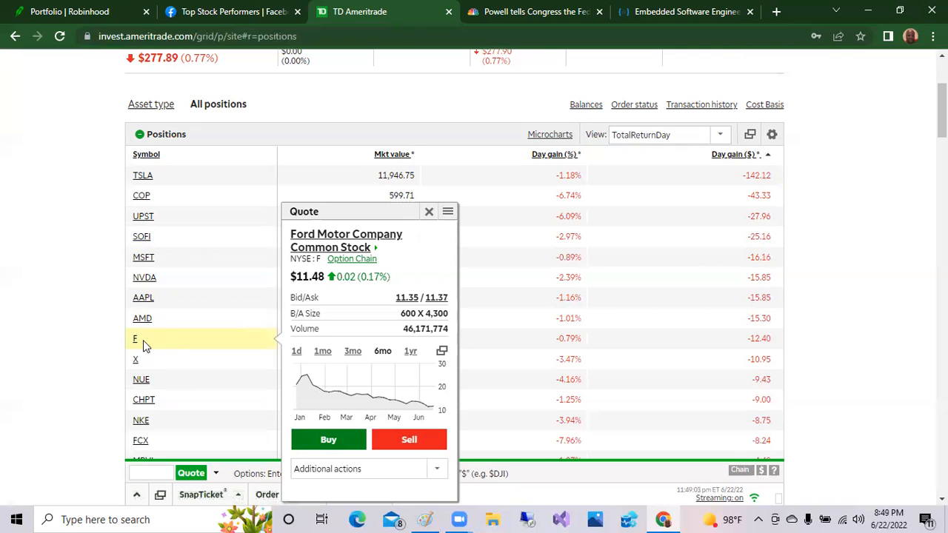
left_click(429, 210)
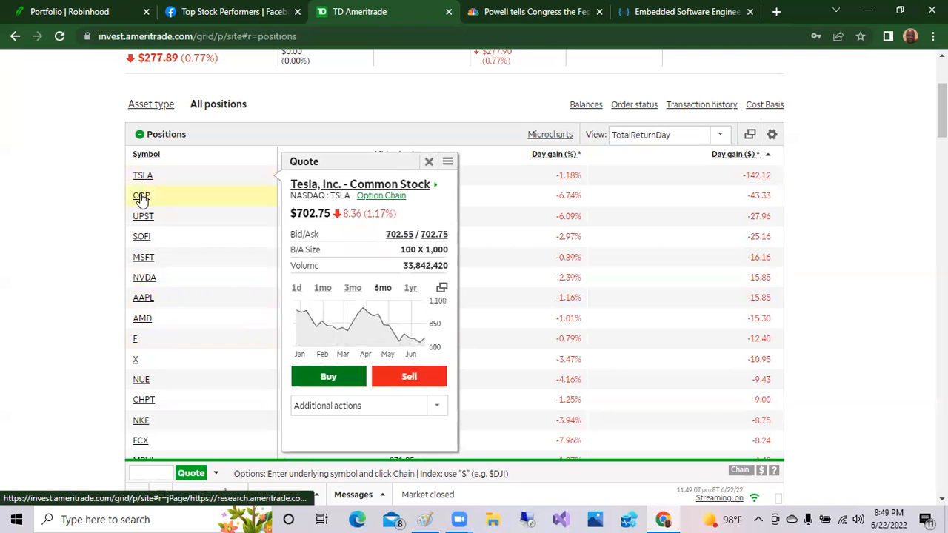
left_click(143, 258)
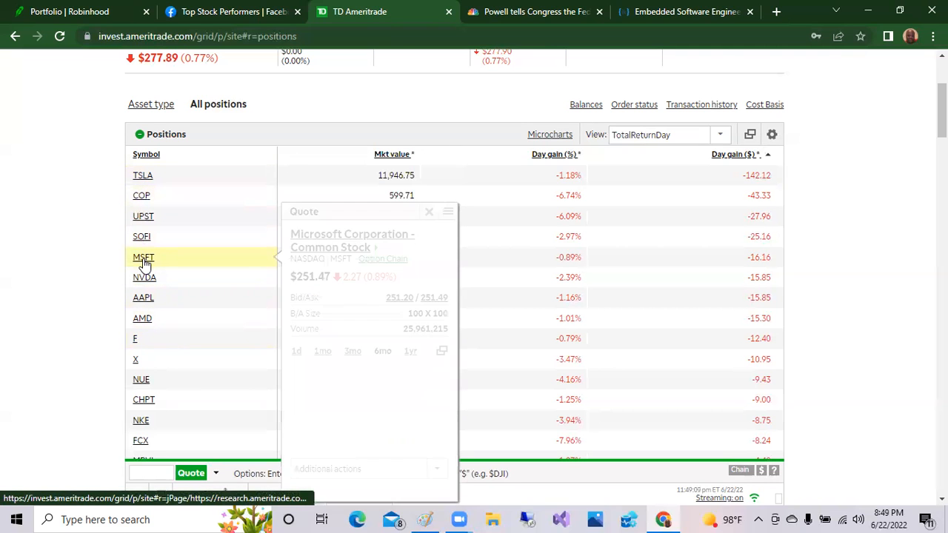
left_click(142, 296)
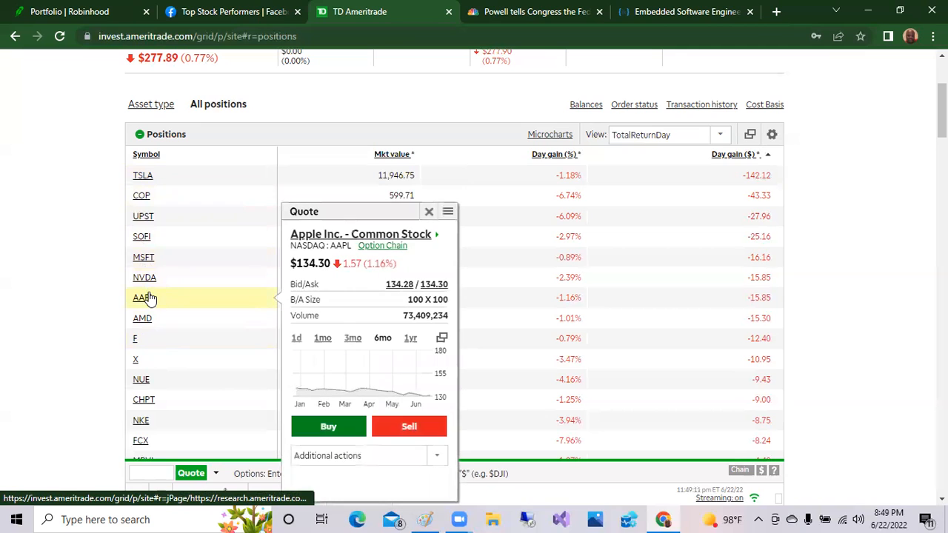
left_click(428, 212)
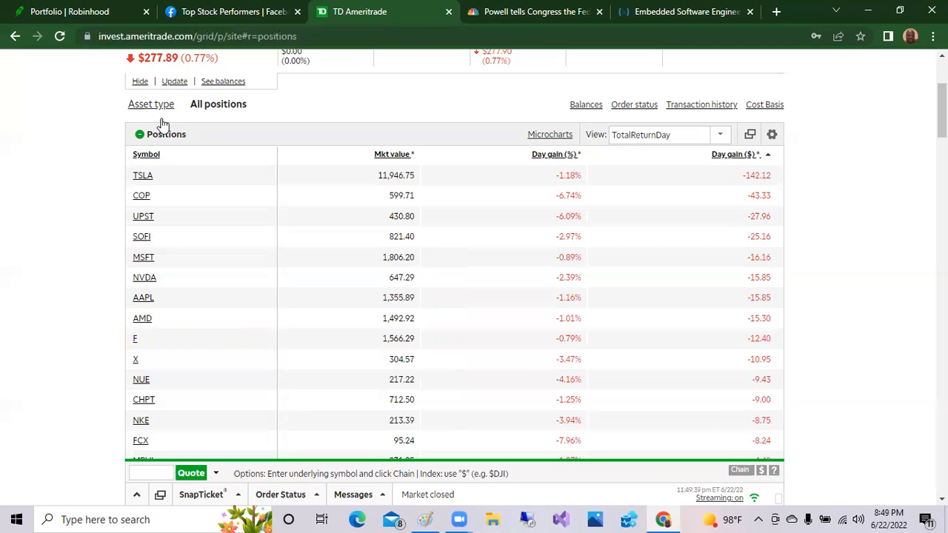
- Show the Robinhood portfolio at $1,145.11, down 1.19%, after a brief look at the CNBC Powell article
left_click(68, 12)
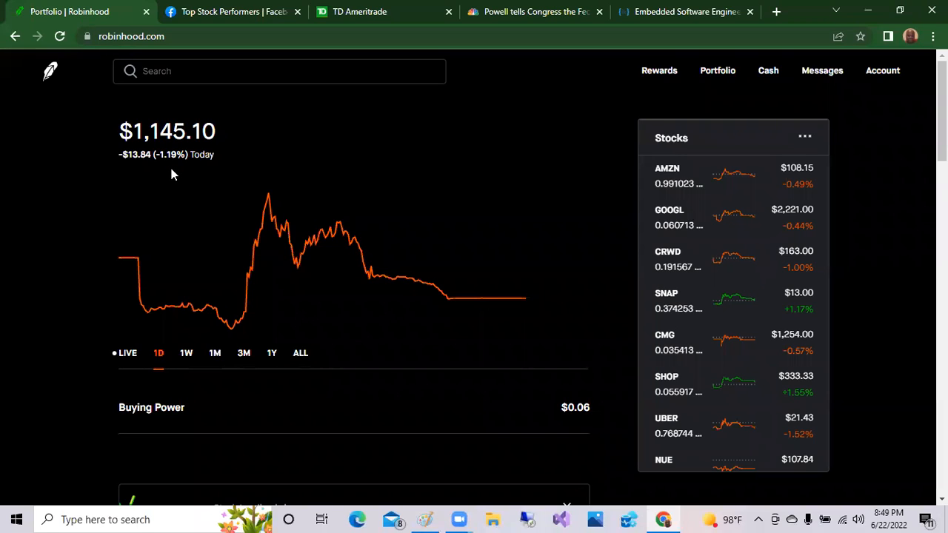
mouse_move(303, 151)
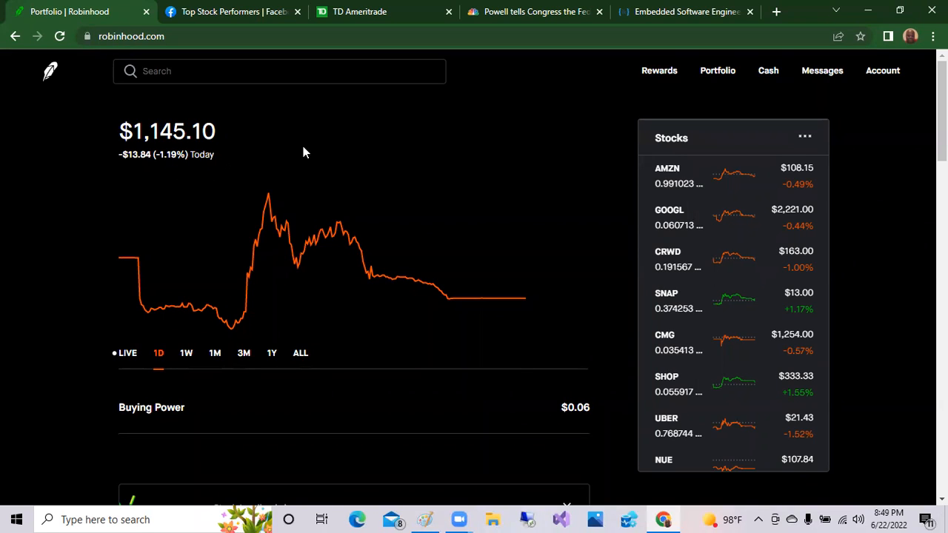
mouse_move(477, 122)
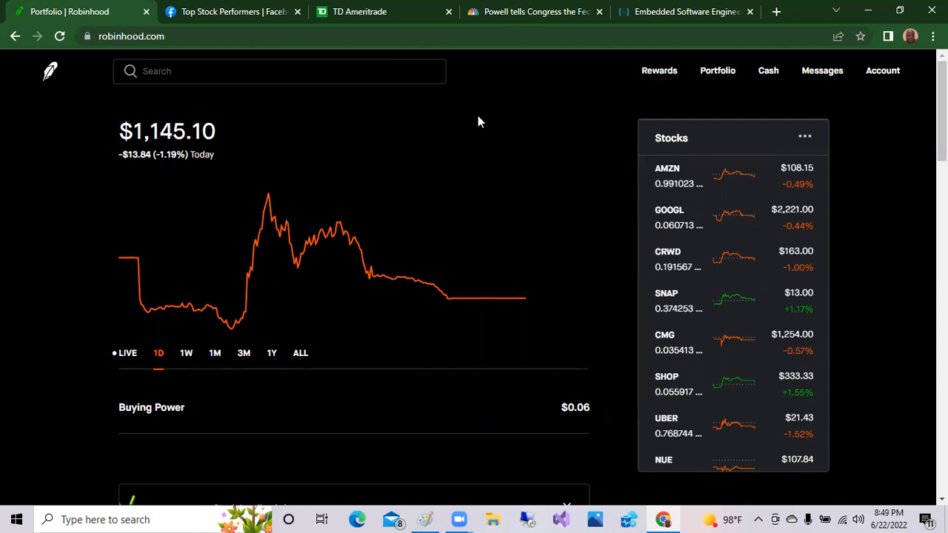
left_click(533, 12)
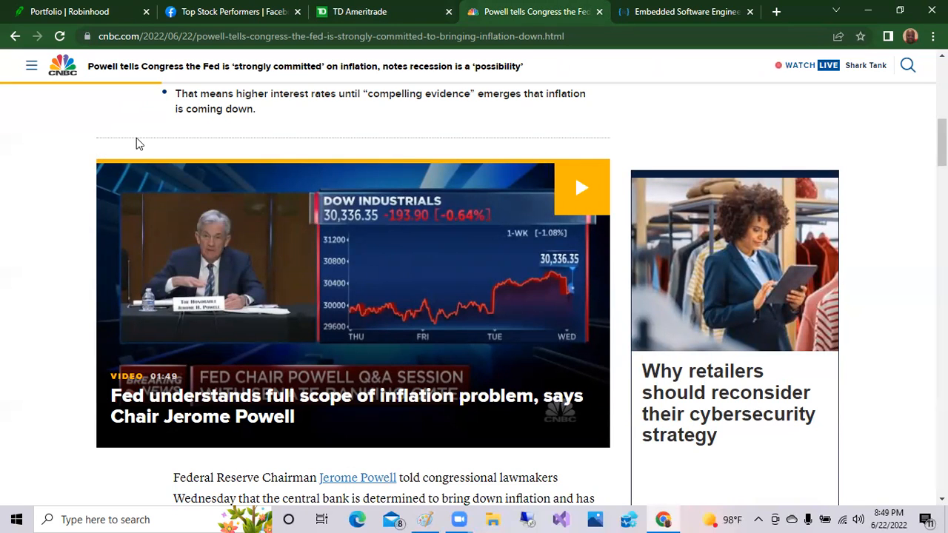
mouse_move(432, 138)
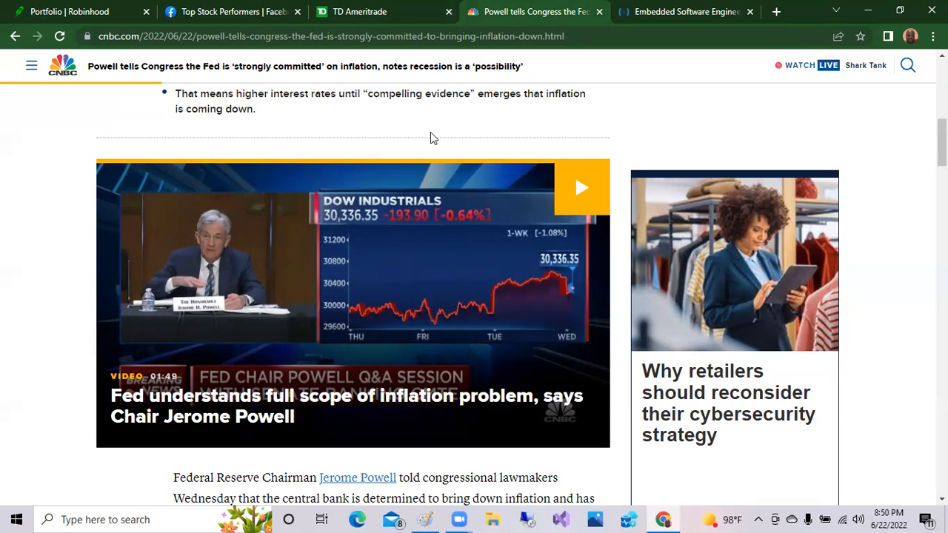
left_click(74, 12)
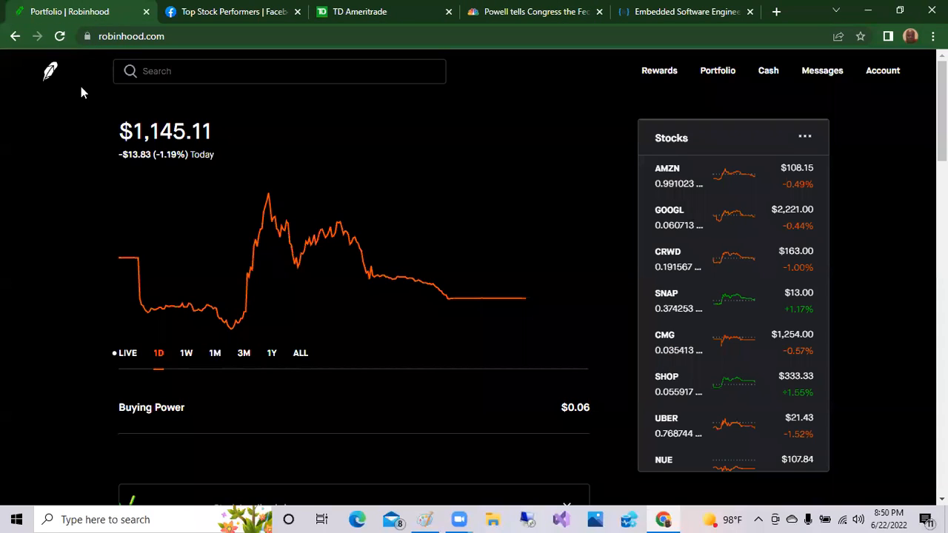
mouse_move(445, 122)
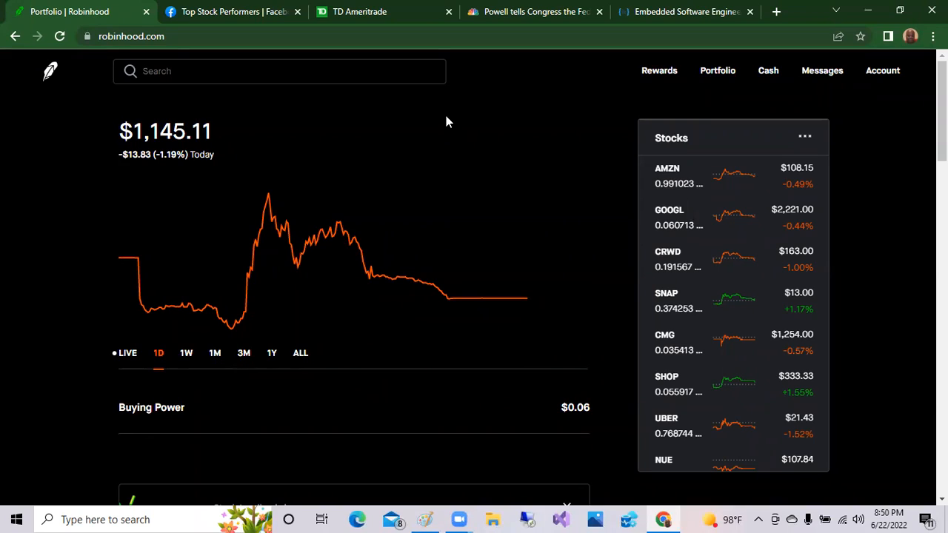